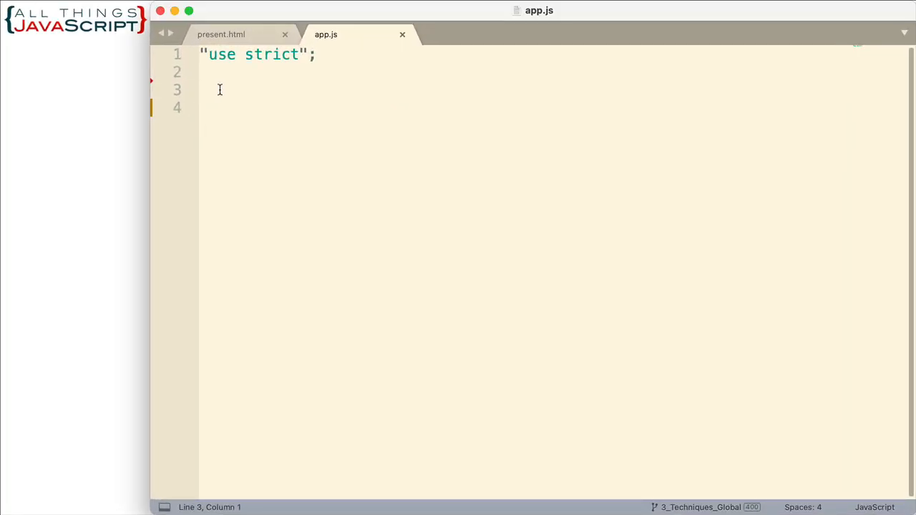
Step: Declare const errorDecorator = function(fn) { below "use strict" in app.js
{"action": "type", "text": "cons"}
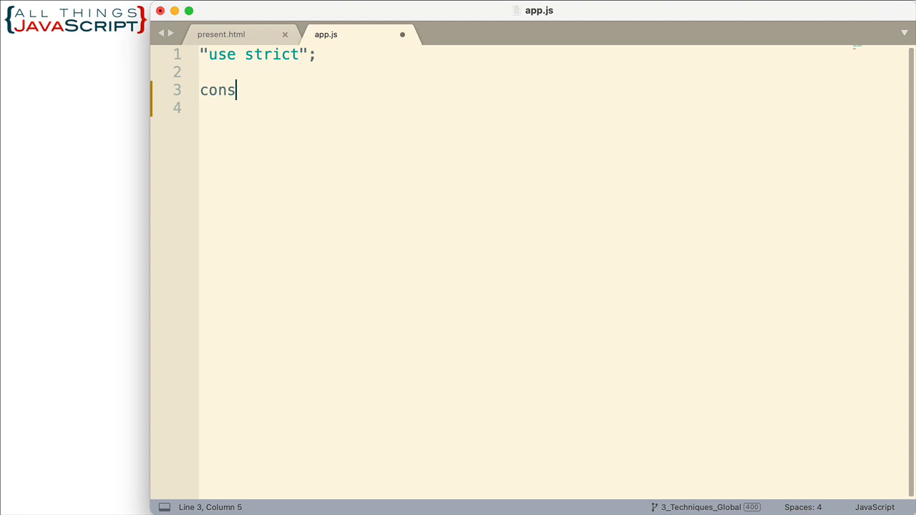
{"action": "type", "text": "t"}
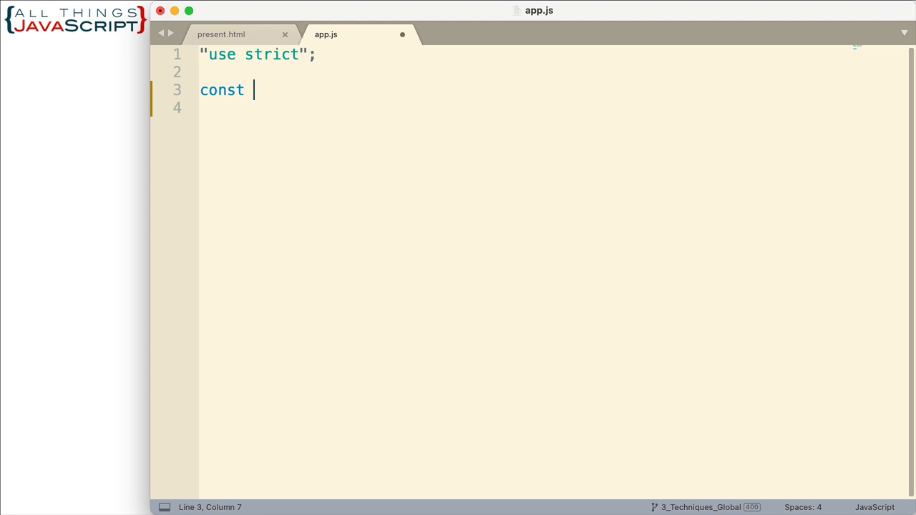
{"action": "type", "text": "er"}
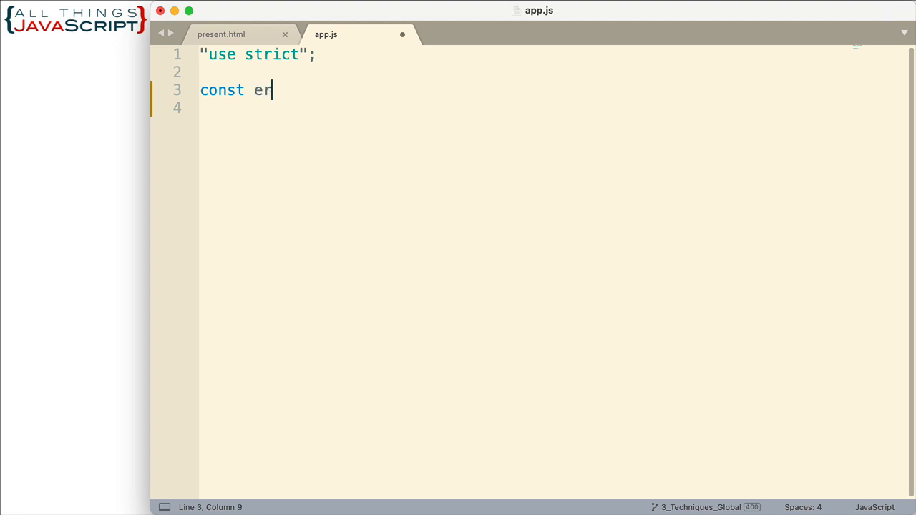
{"action": "type", "text": "rorDec"}
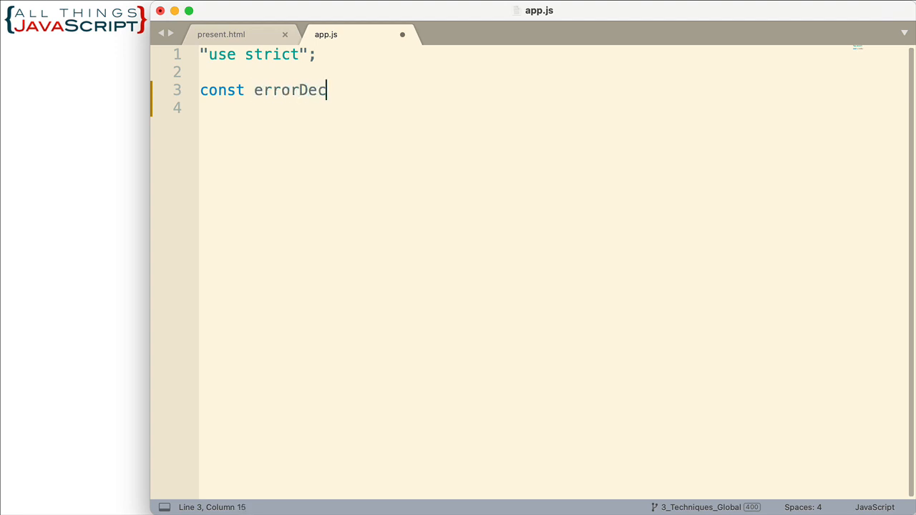
{"action": "type", "text": "orator = funct"}
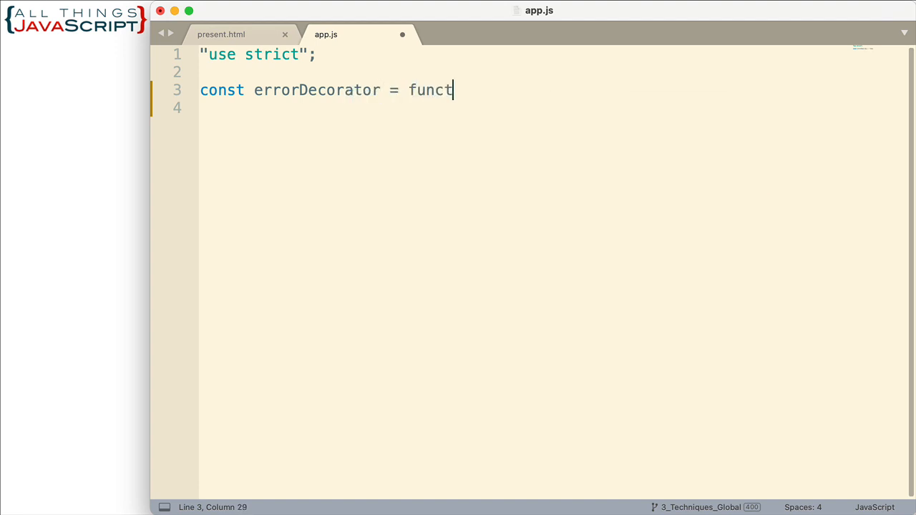
{"action": "type", "text": "ion(fn"}
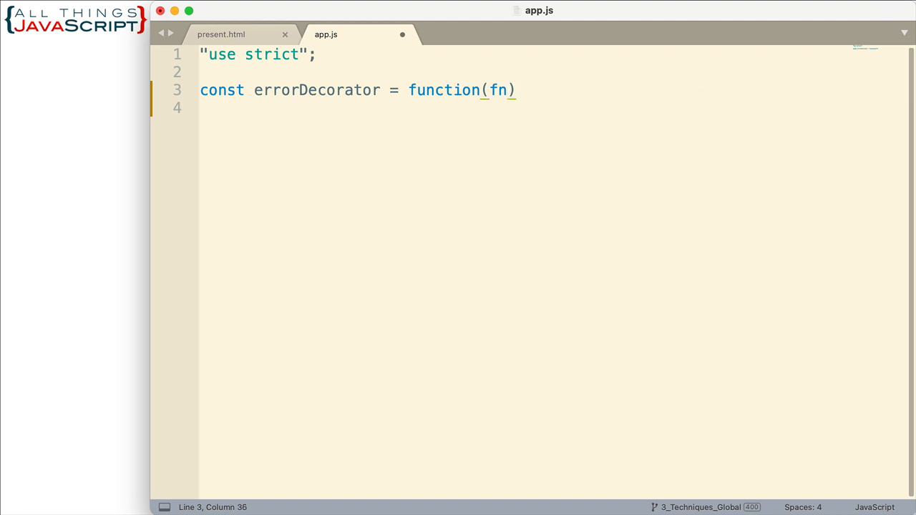
{"action": "type", "text": "{"}
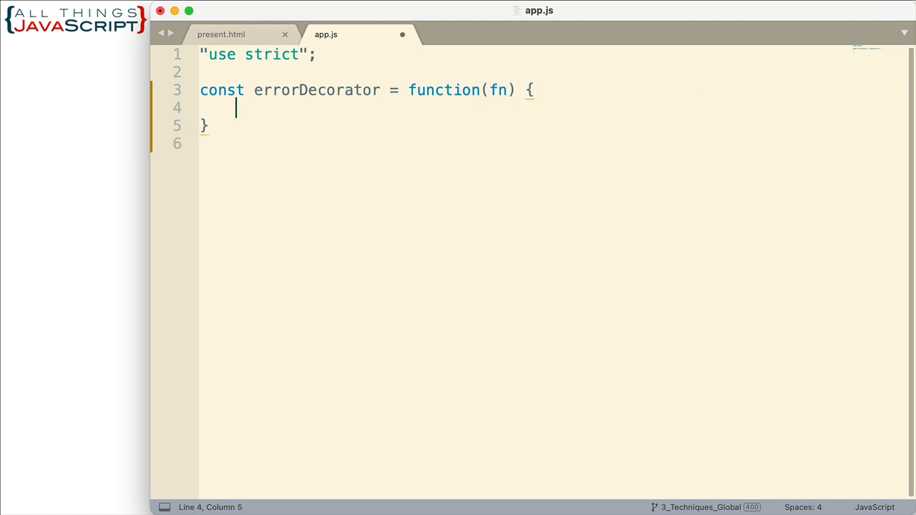
Step: Inside it, return a function accepting ...args
{"action": "type", "text": "re"}
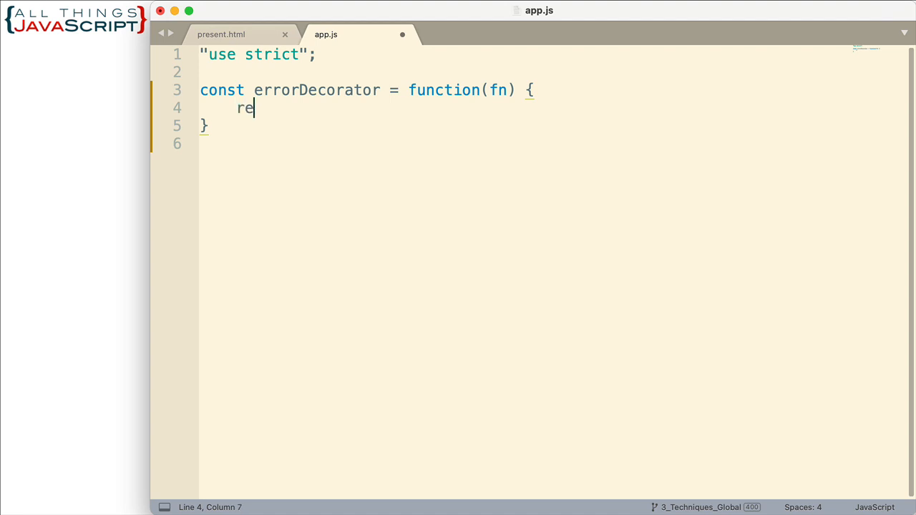
{"action": "type", "text": "turn"}
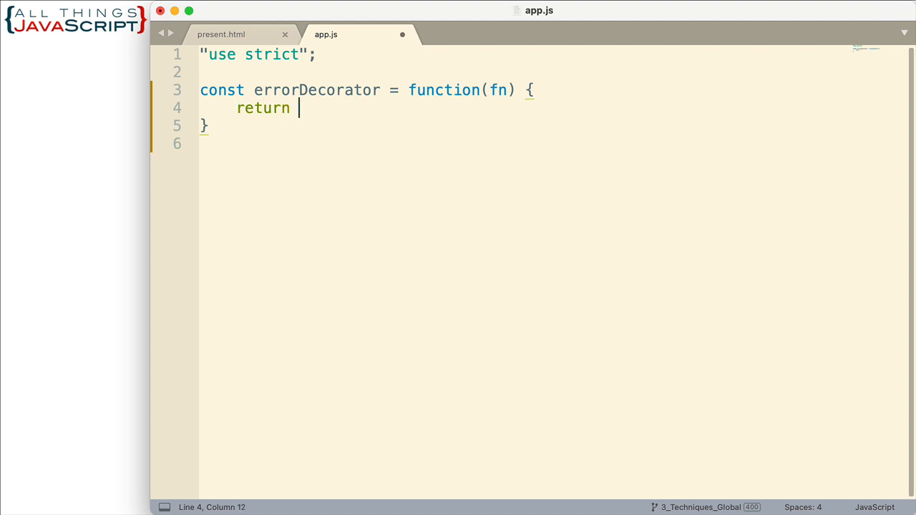
{"action": "type", "text": "function"}
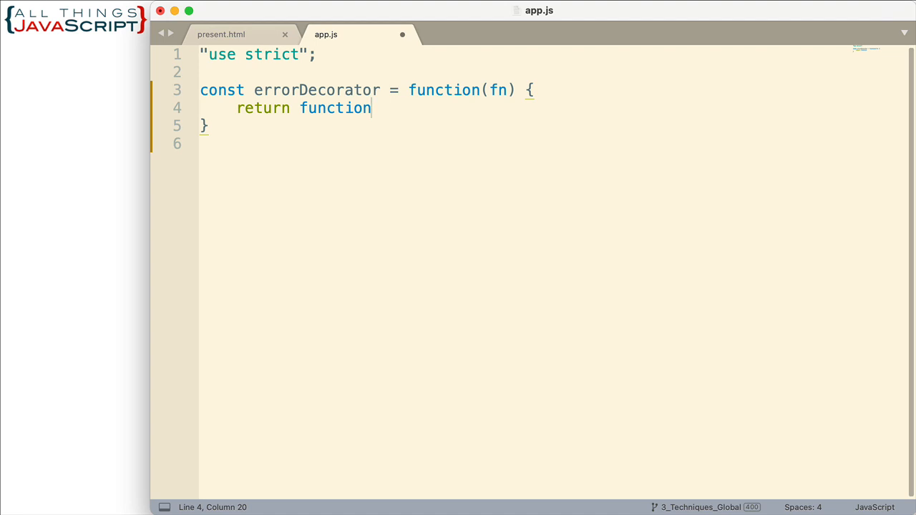
{"action": "type", "text": "()"}
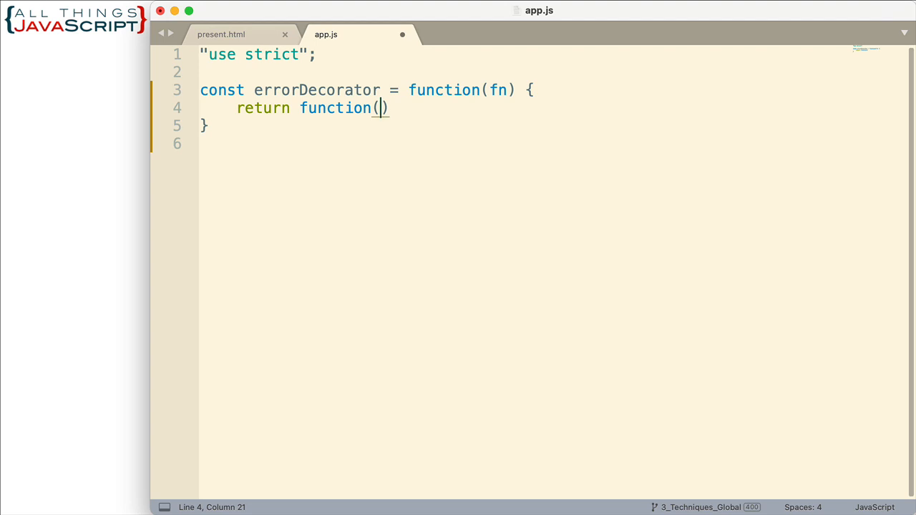
{"action": "type", "text": "...args"}
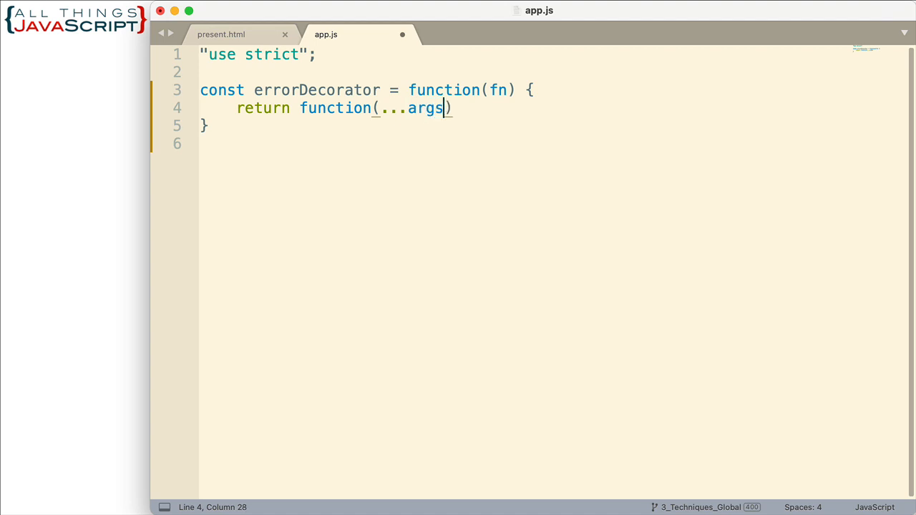
{"action": "type", "text": ")"}
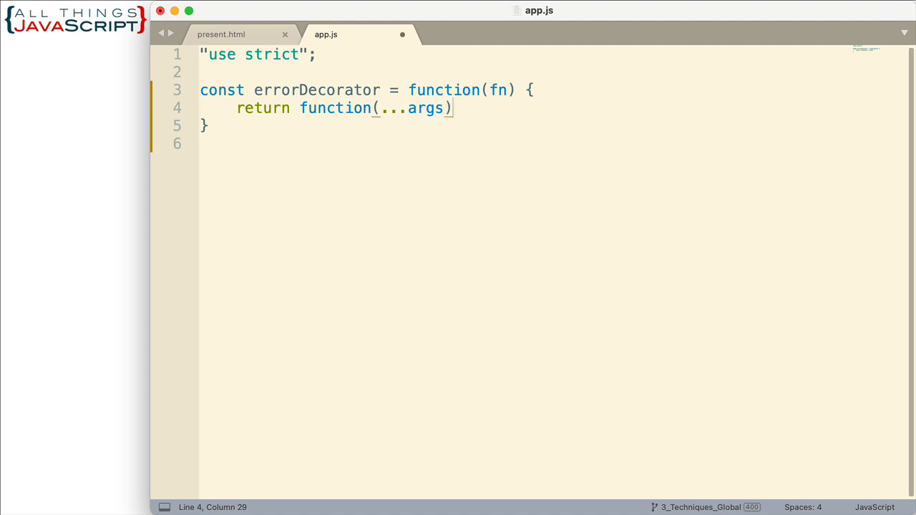
{"action": "type", "text": "\" \""}
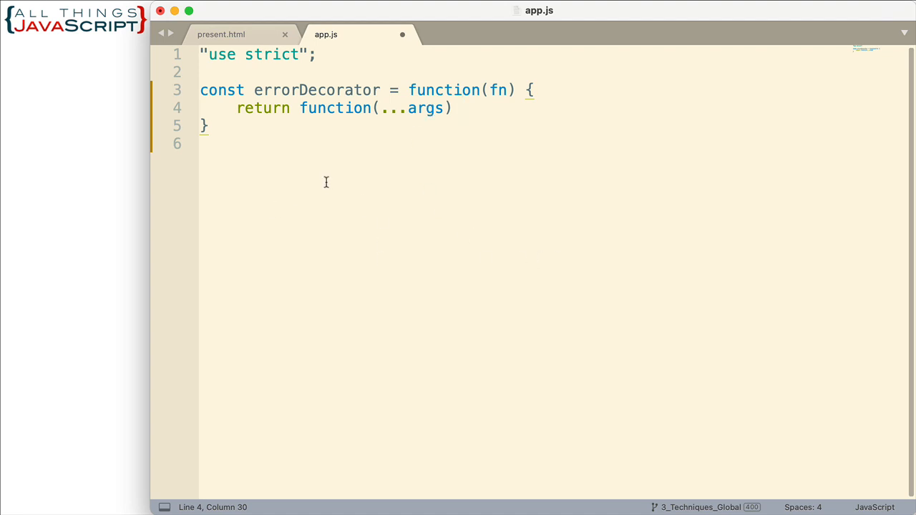
{"action": "mouse_move", "coordinate": [412, 189]}
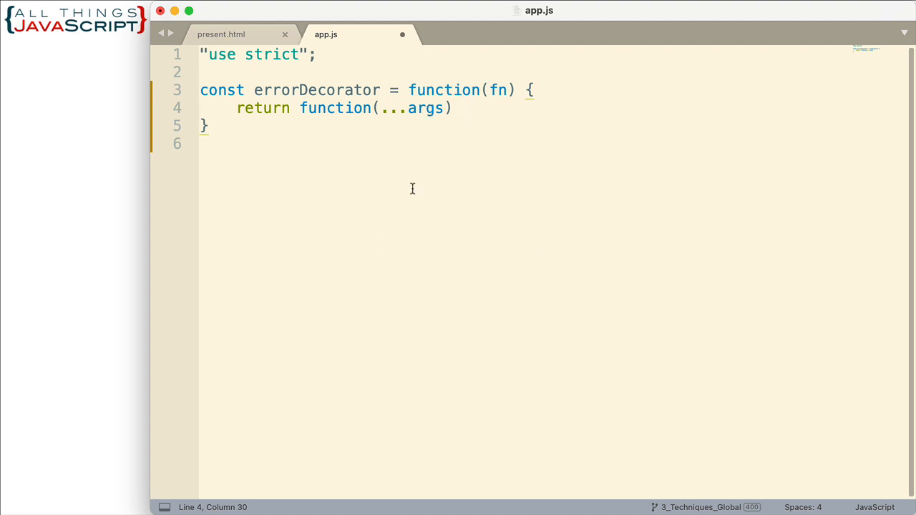
Step: Open the returned function's body and terminate the closing braces with semicolons
{"action": "type", "text": "{"}
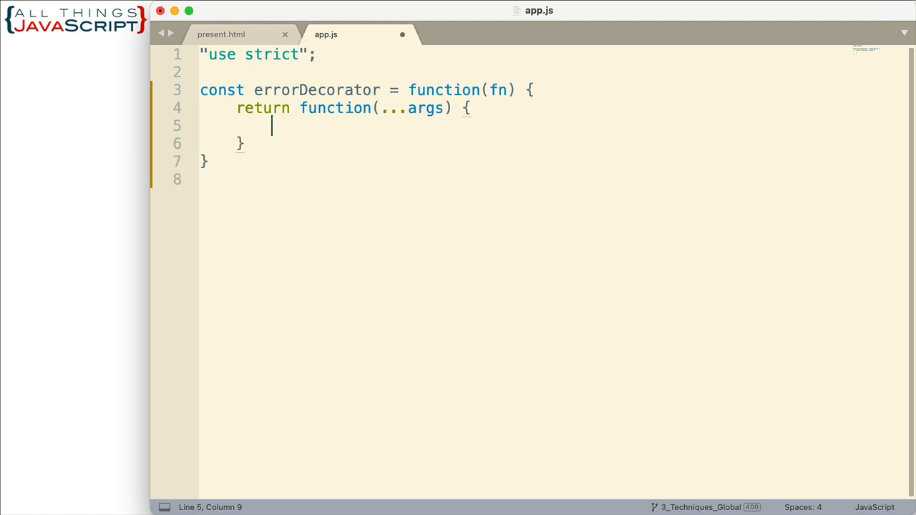
{"action": "left_click", "coordinate": [249, 143]}
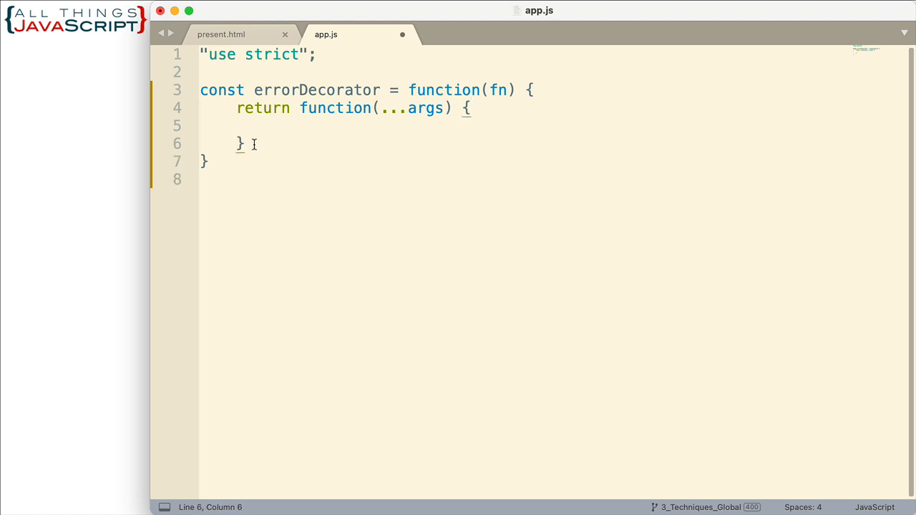
{"action": "type", "text": ";"}
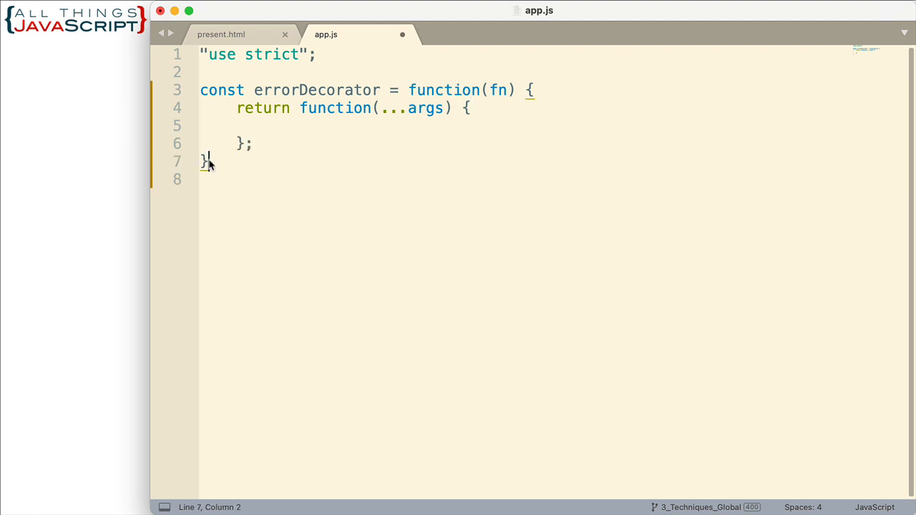
{"action": "type", "text": ";"}
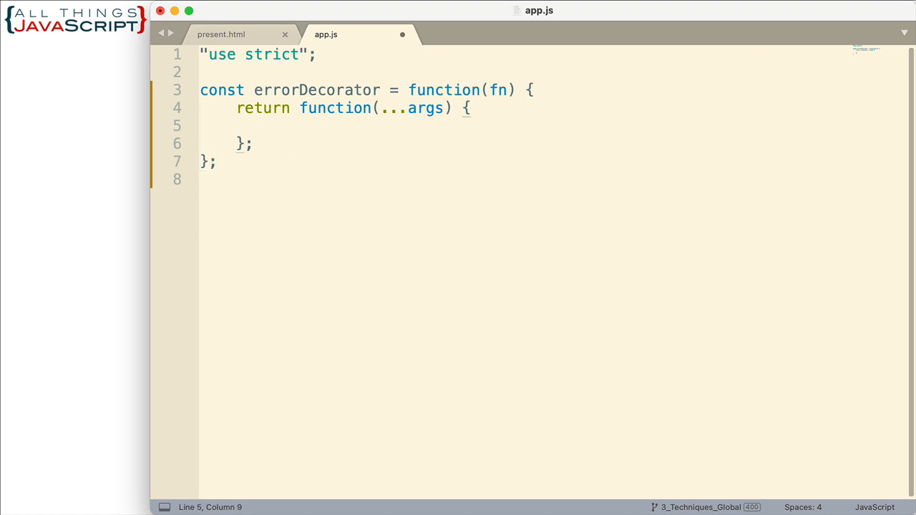
Step: Add an empty try { } catch(err) { } structure inside the returned function
{"action": "type", "text": "t"}
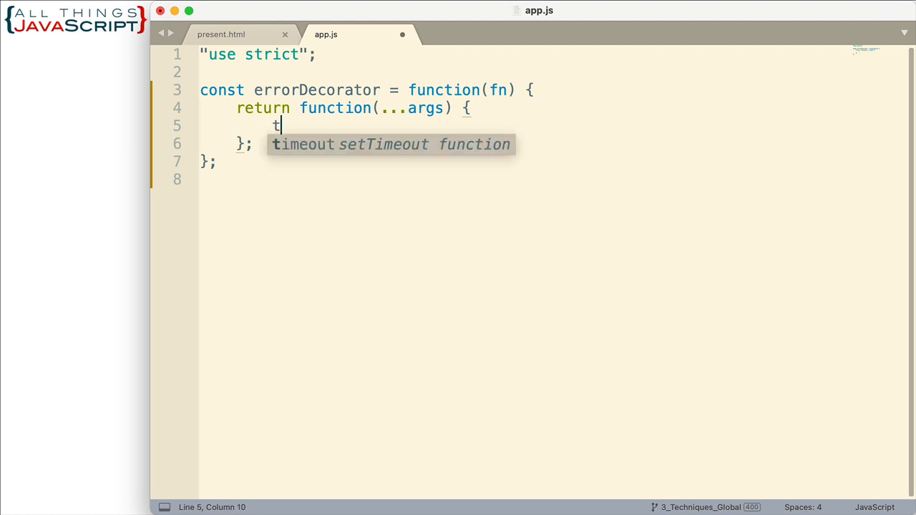
{"action": "type", "text": "ry"}
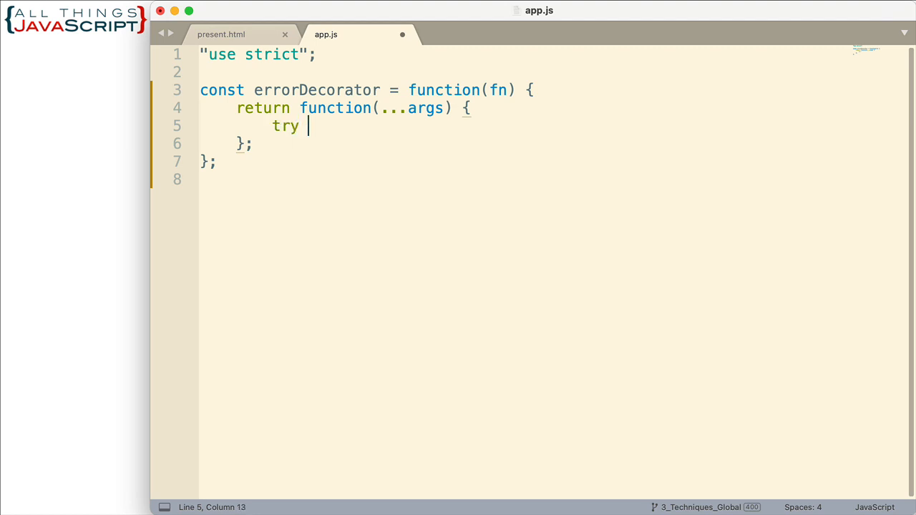
{"action": "type", "text": "{"}
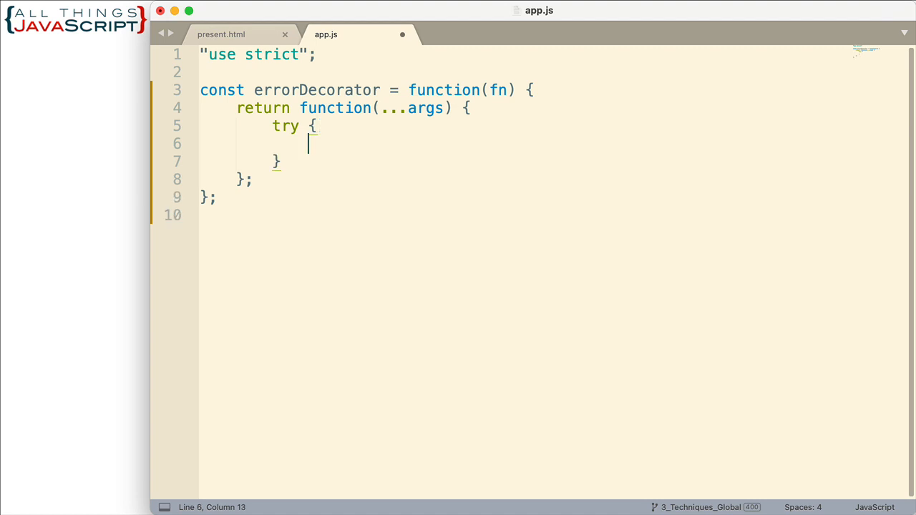
{"action": "mouse_move", "coordinate": [323, 181]}
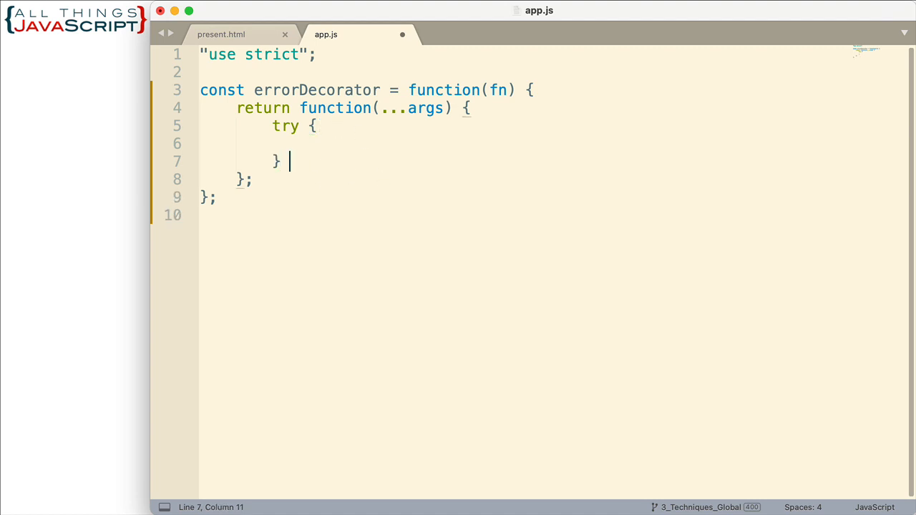
{"action": "type", "text": "cat"}
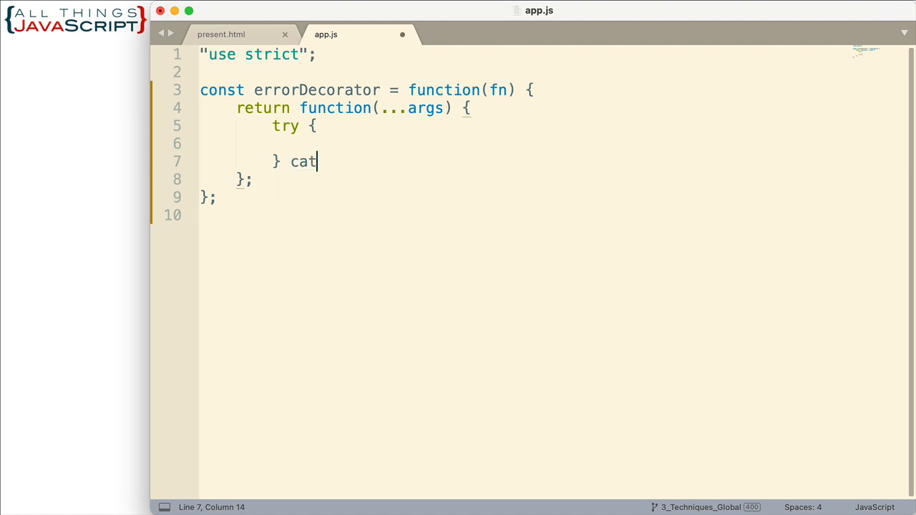
{"action": "type", "text": "ch"}
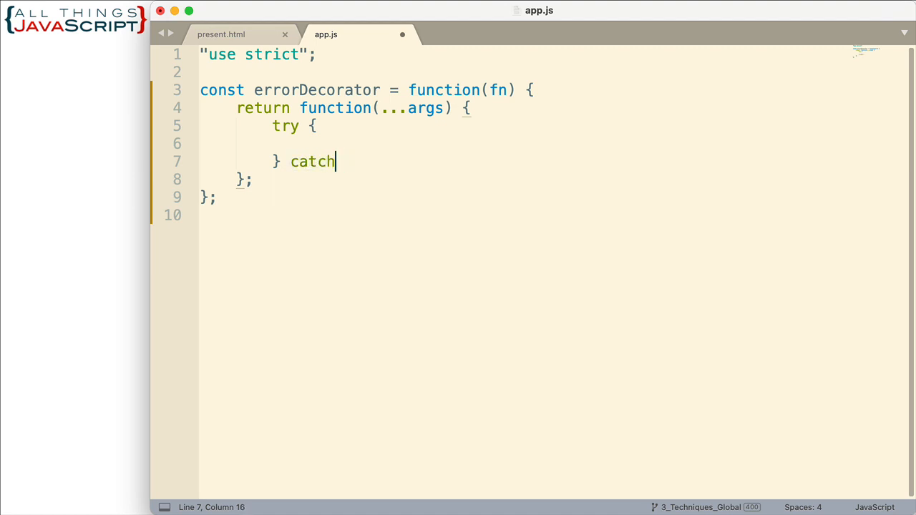
{"action": "type", "text": "(err)"}
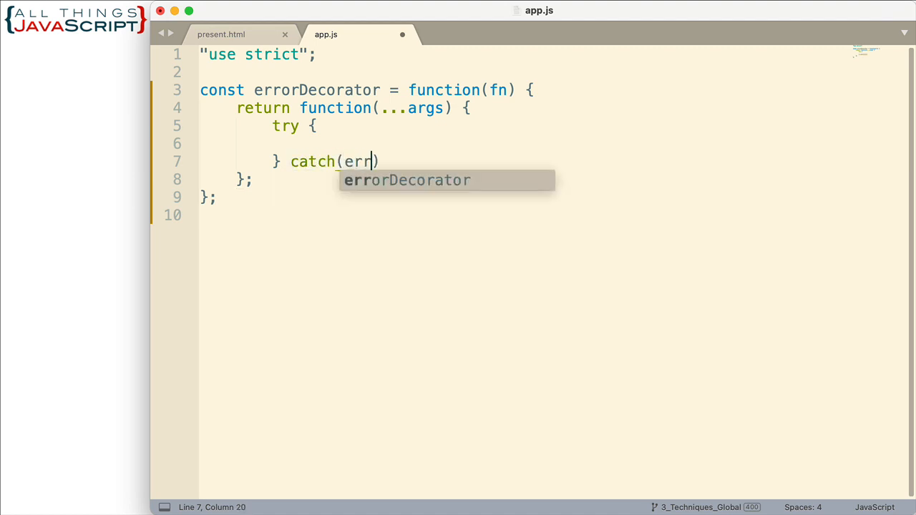
{"action": "type", "text": "{"}
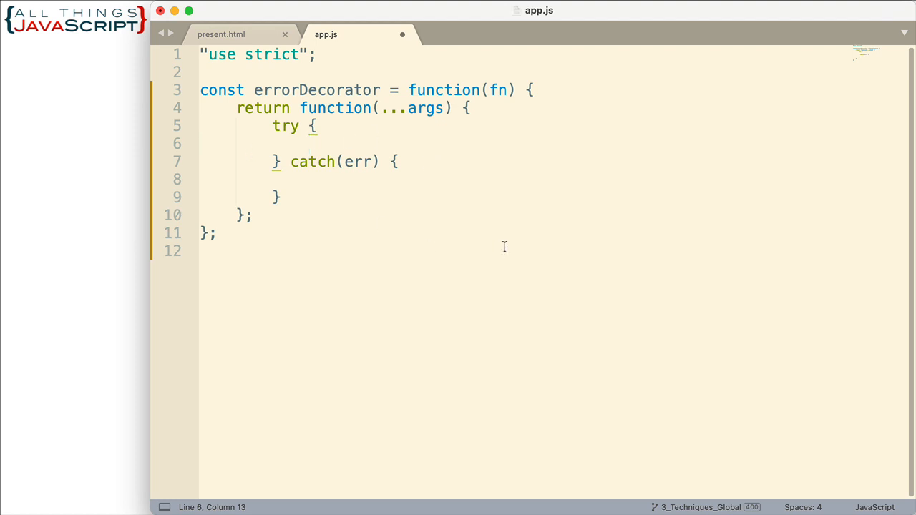
Step: In try, log 'Running function: ' with fn.name via console.log
{"action": "type", "text": "consol"}
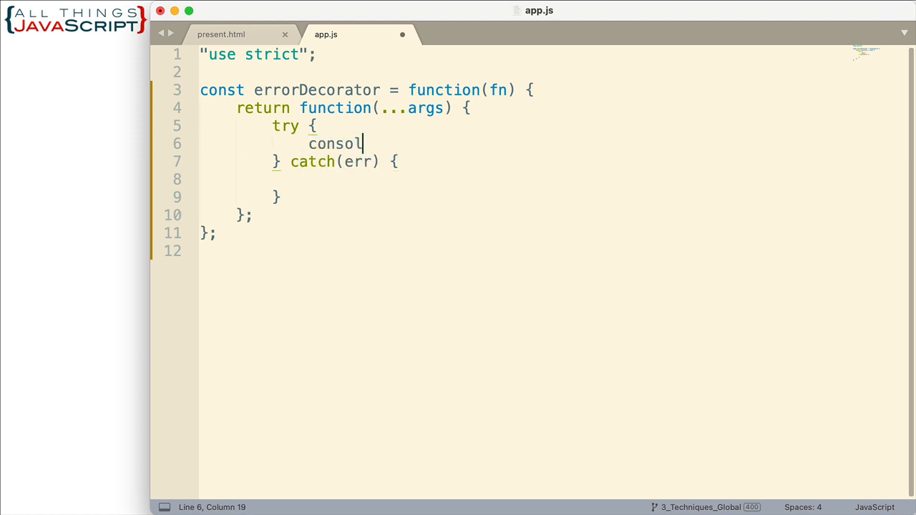
{"action": "type", "text": "e.log"}
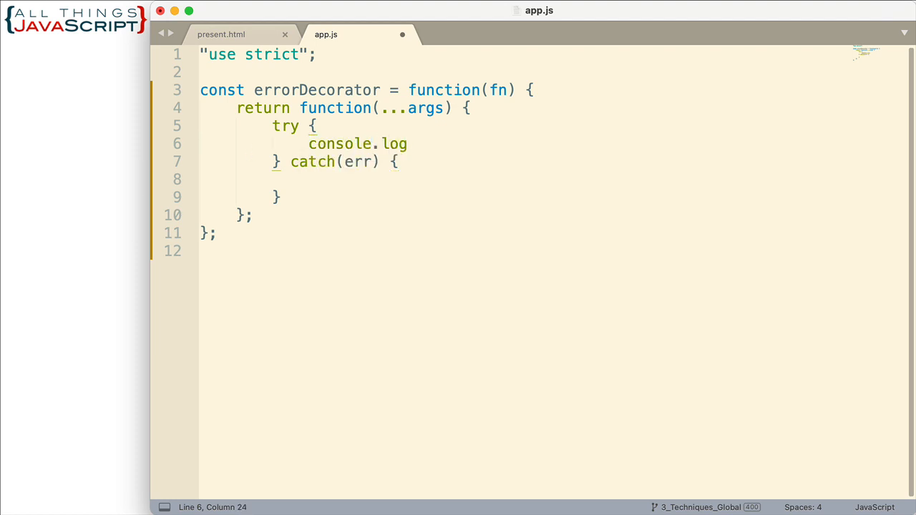
{"action": "type", "text": "('')"}
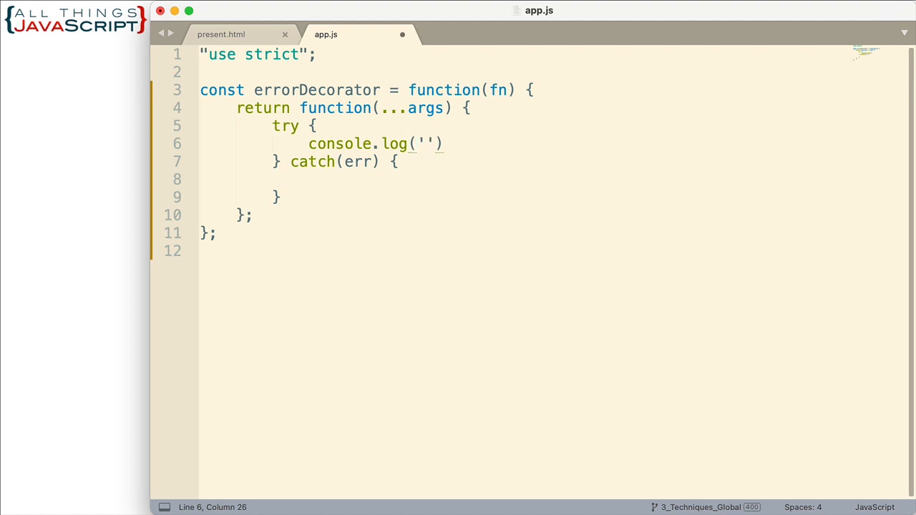
{"action": "type", "text": "Running function:"}
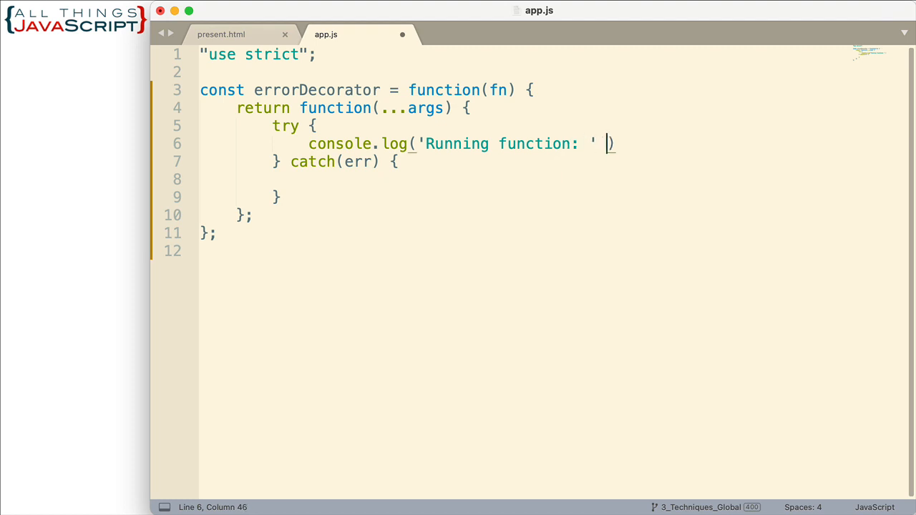
{"action": "type", "text": "fn.nam"}
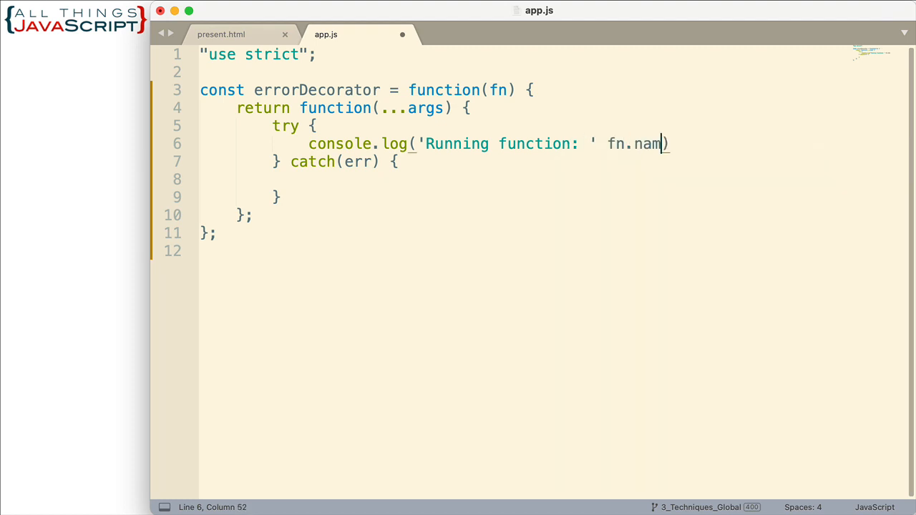
{"action": "type", "text": "e"}
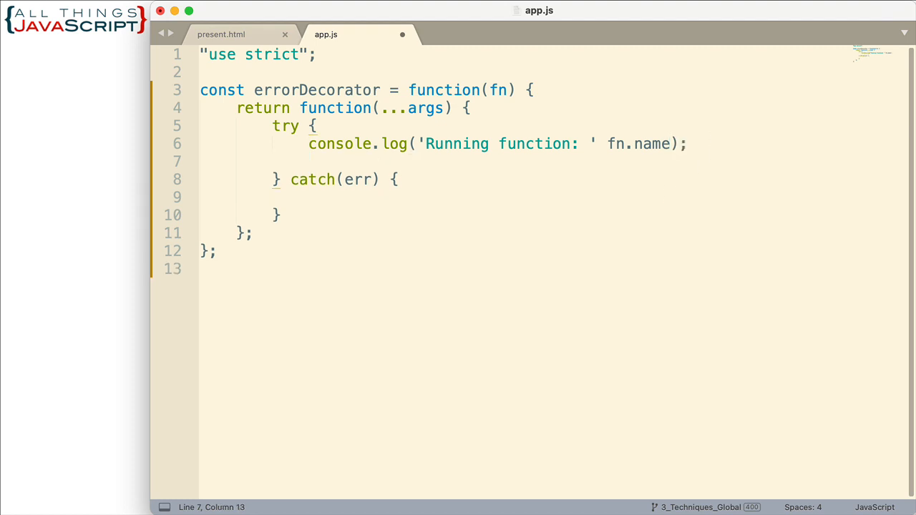
Step: Call fn(...args) on the next line of the try block
{"action": "type", "text": "fn"}
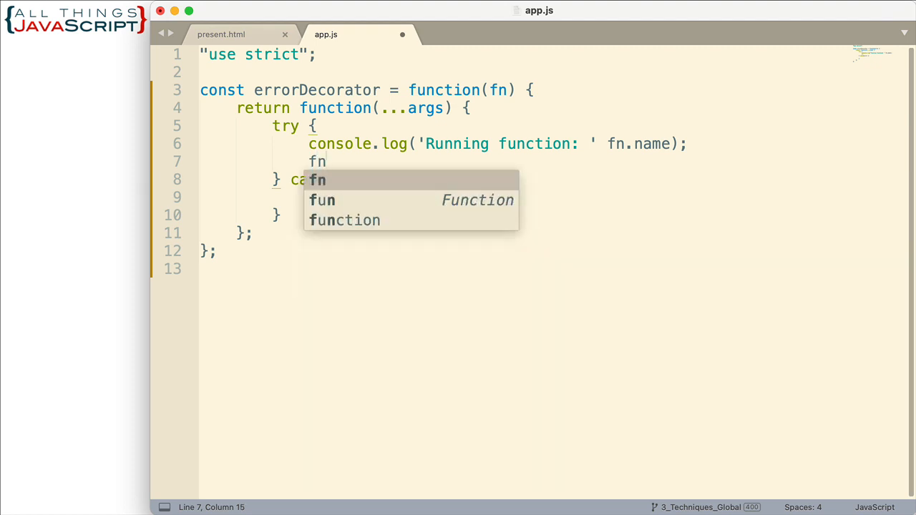
{"action": "mouse_move", "coordinate": [509, 112]}
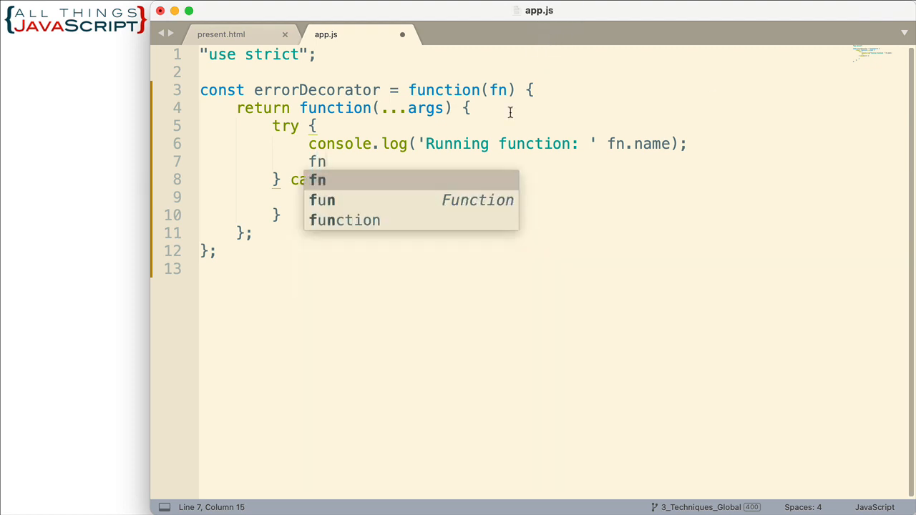
{"action": "mouse_move", "coordinate": [392, 191]}
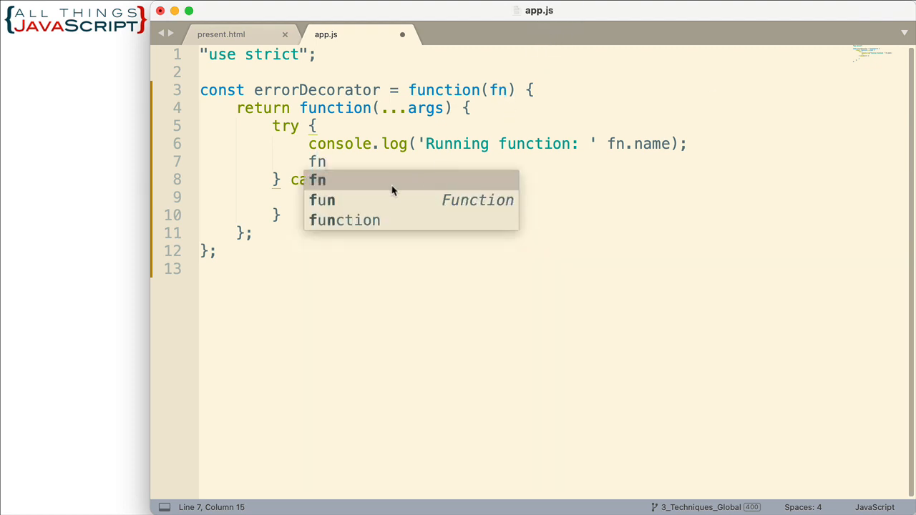
{"action": "type", "text": "()"}
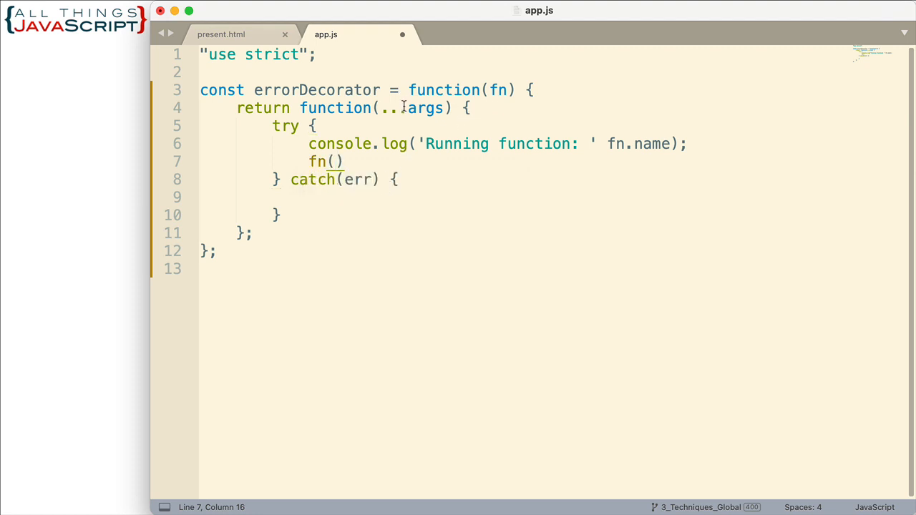
{"action": "type", "text": "...args"}
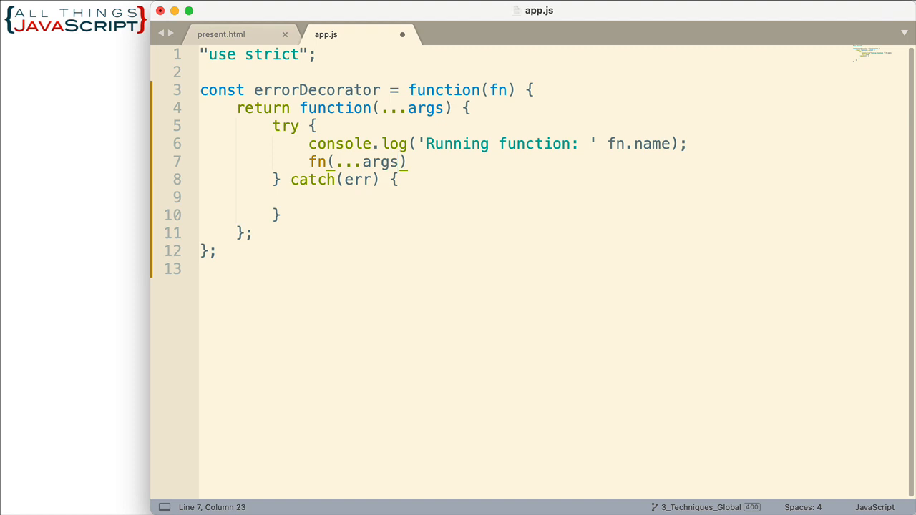
{"action": "mouse_move", "coordinate": [339, 160]}
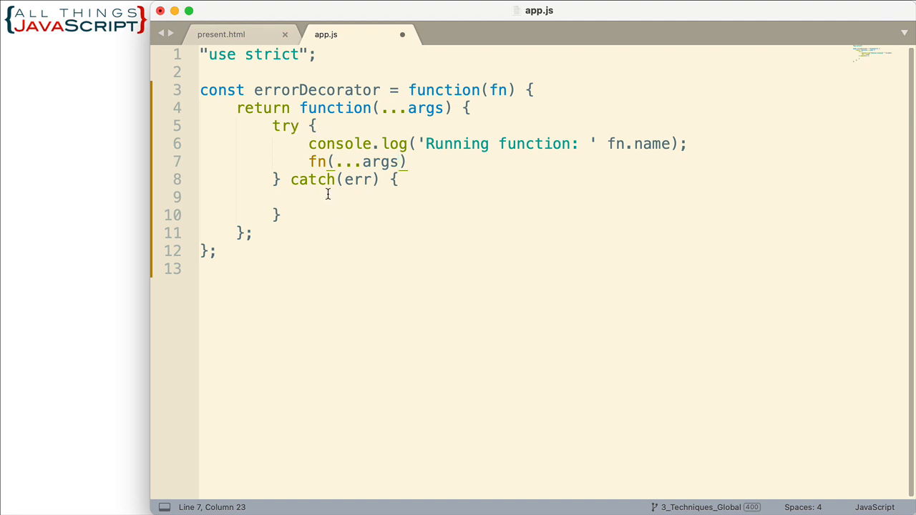
Step: Fill the catch block with console.warn(err);
{"action": "type", "text": "c"}
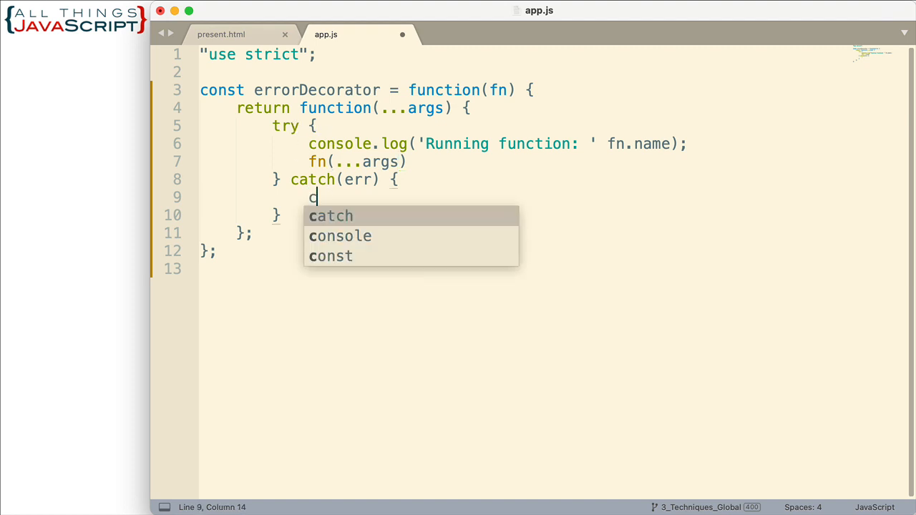
{"action": "type", "text": "onsole.l"}
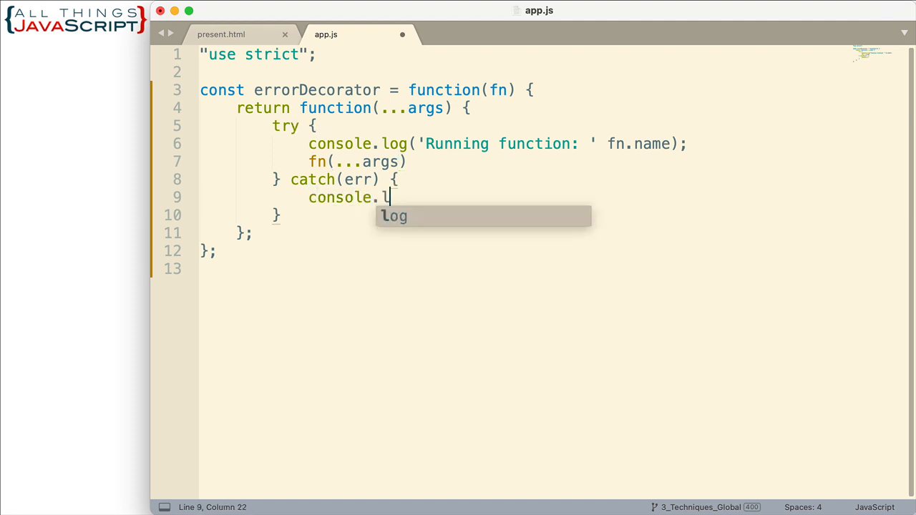
{"action": "type", "text": "warn"}
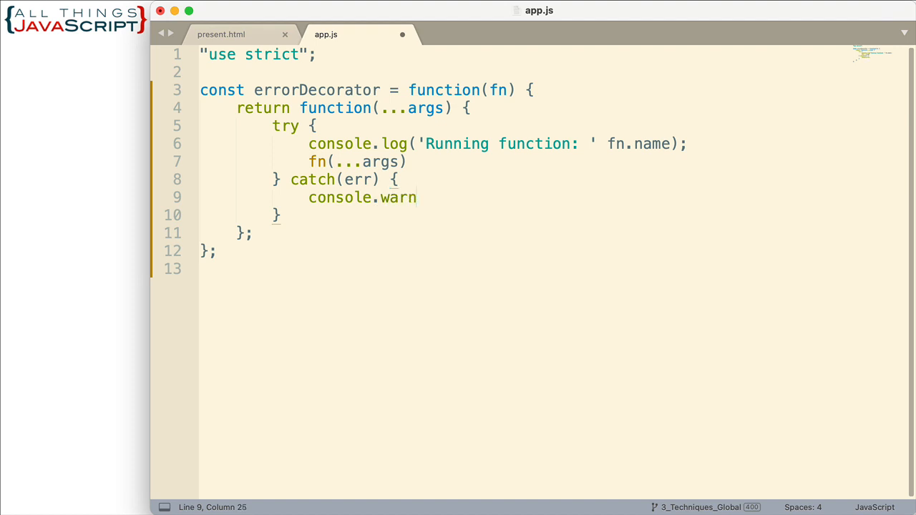
{"action": "type", "text": "(err"}
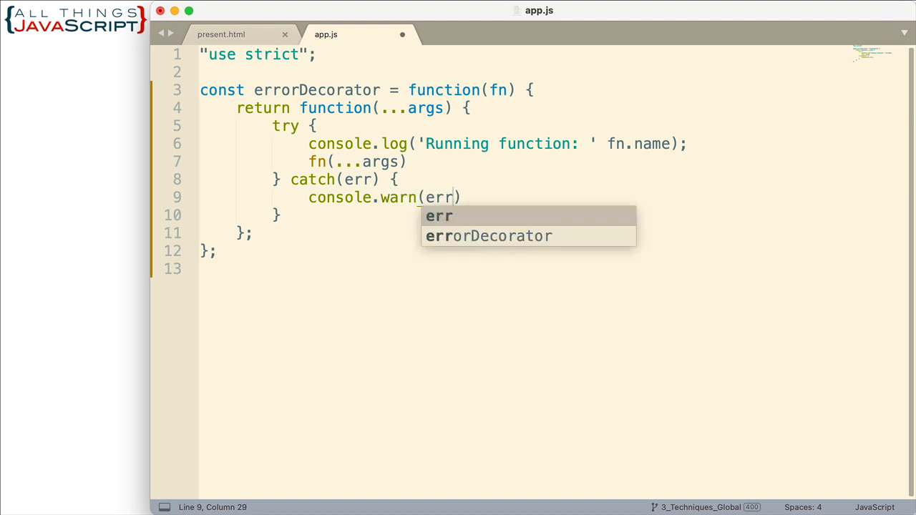
{"action": "type", "text": ";"}
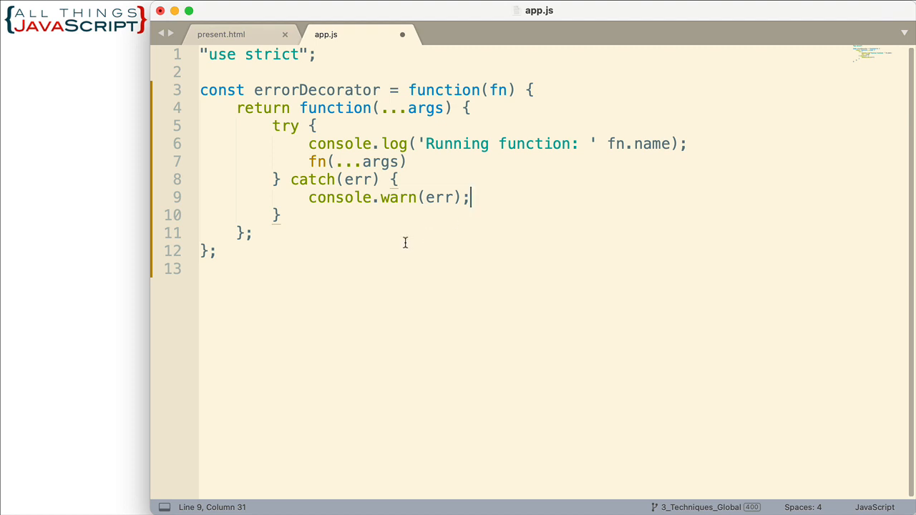
{"action": "mouse_move", "coordinate": [226, 254]}
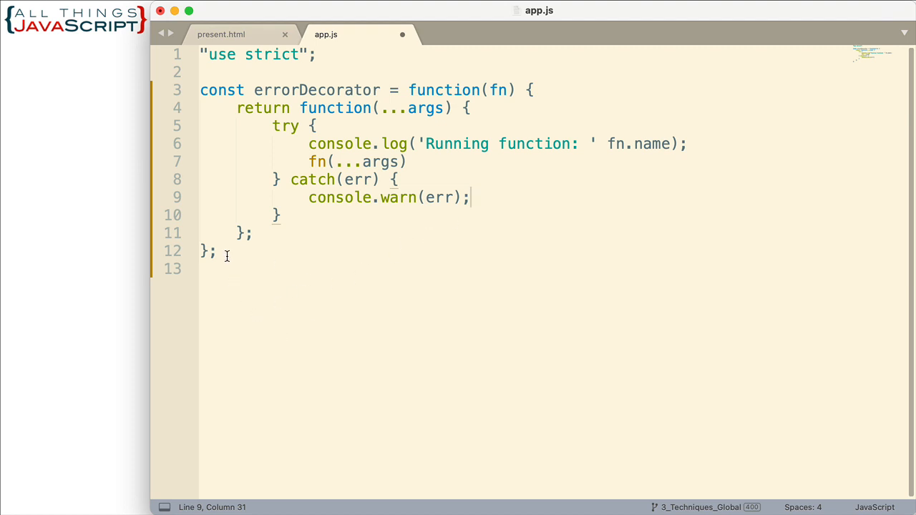
{"action": "mouse_move", "coordinate": [302, 215]}
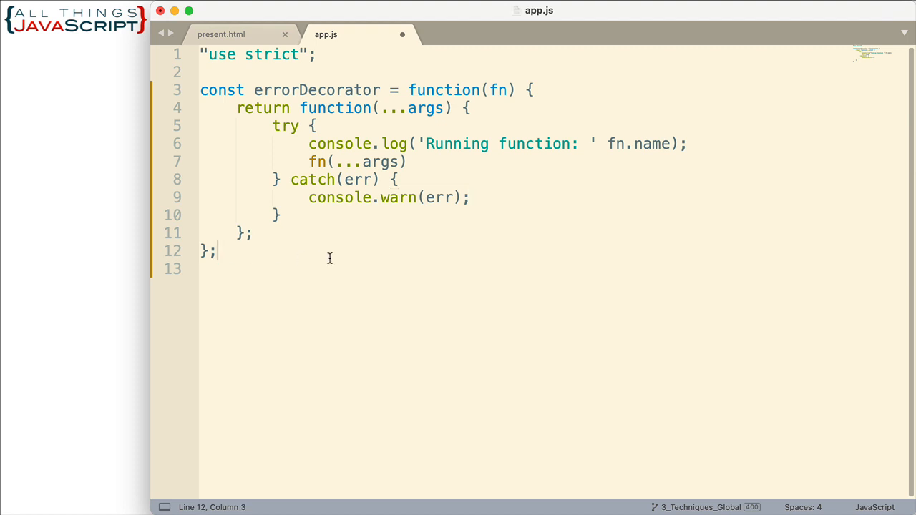
Step: Write function parse(str) { with let obj = JSON.parse(str)
{"action": "type", "text": "f"}
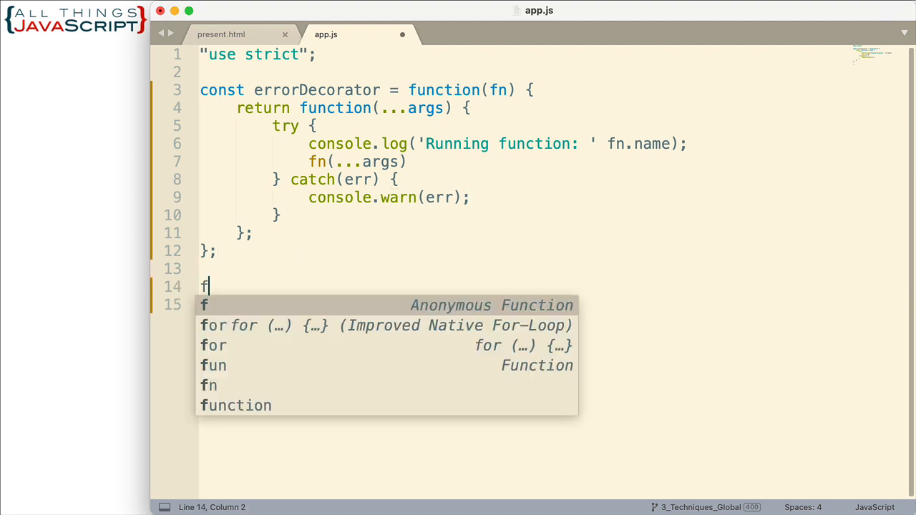
{"action": "type", "text": "unction par"}
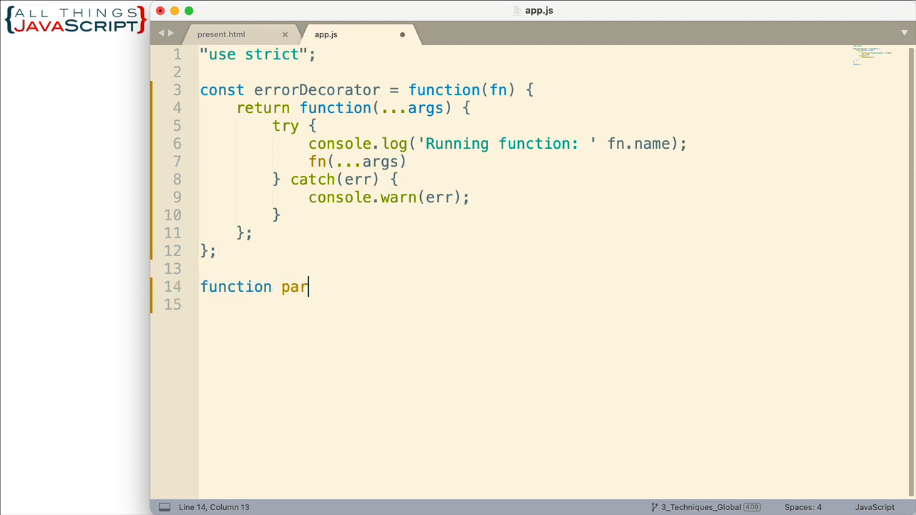
{"action": "type", "text": "se(str"}
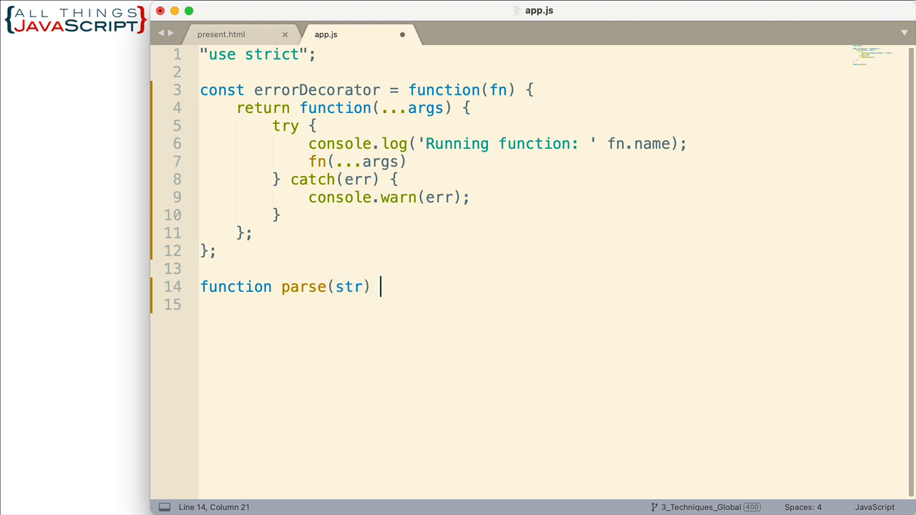
{"action": "type", "text": "{"}
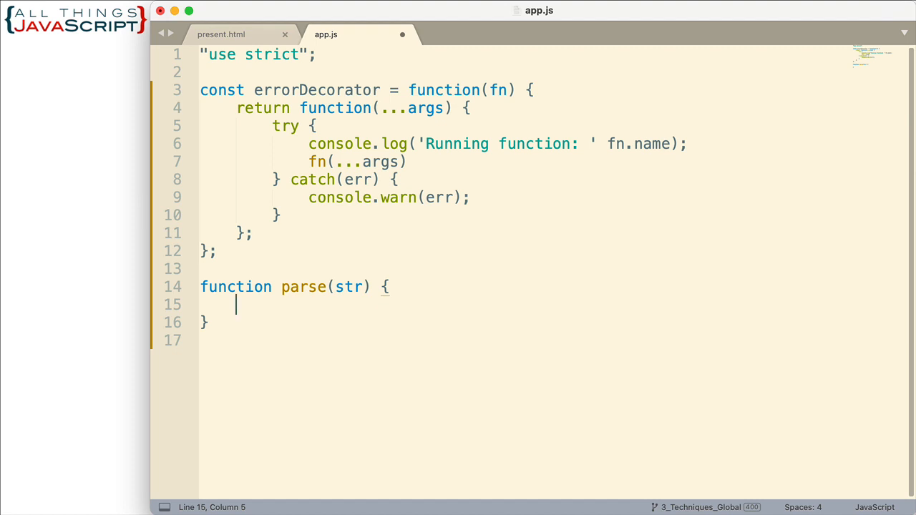
{"action": "type", "text": "let obj"}
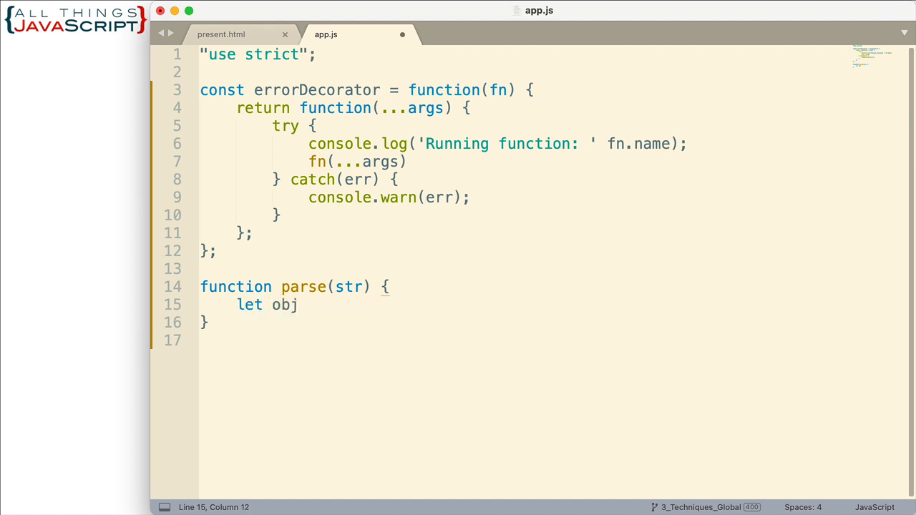
{"action": "type", "text": "="}
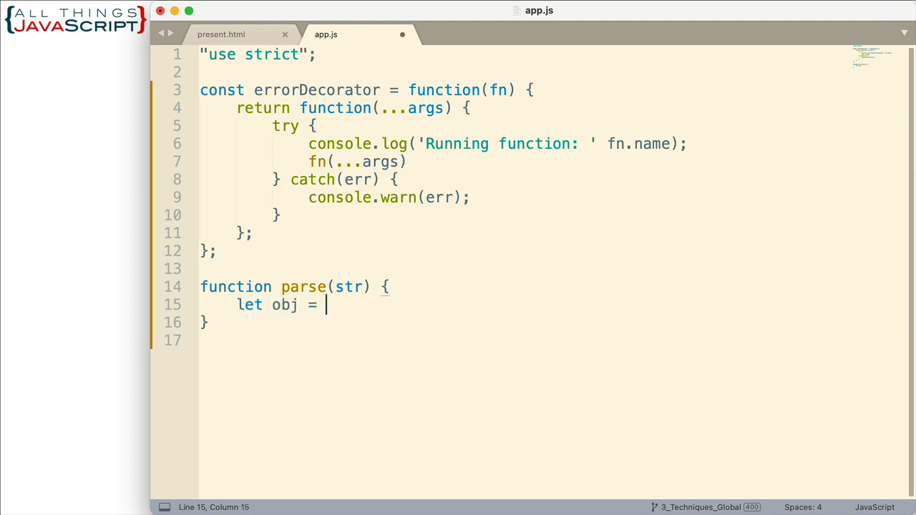
{"action": "type", "text": "JSON."}
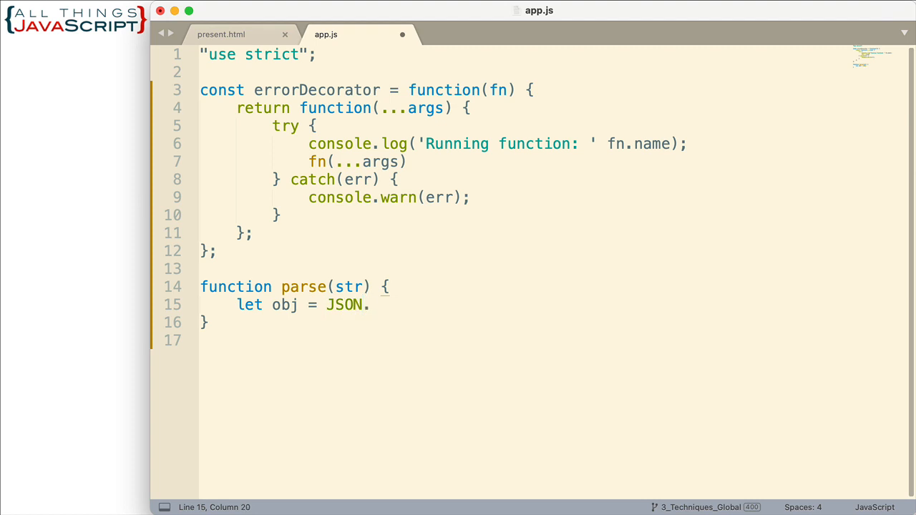
{"action": "type", "text": "parse"}
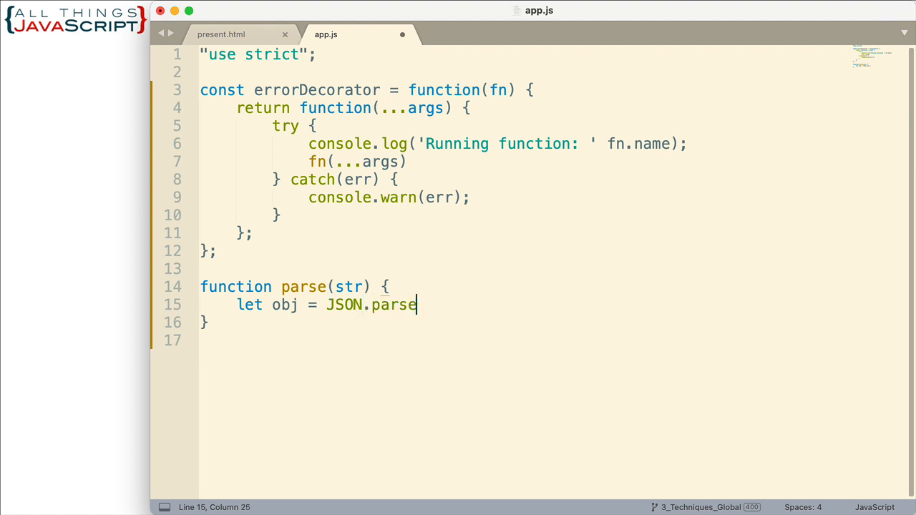
{"action": "type", "text": "(str);"}
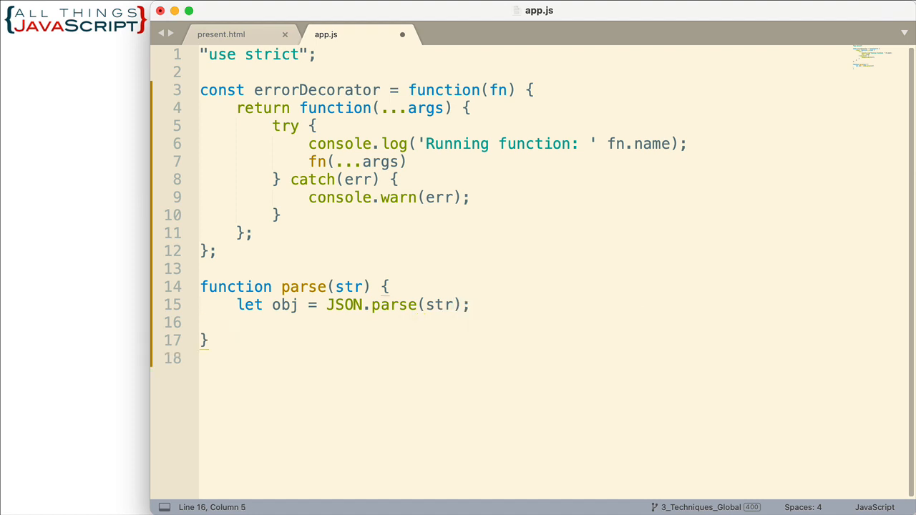
Step: Log obj with console.log and return obj from parse
{"action": "type", "text": "console."}
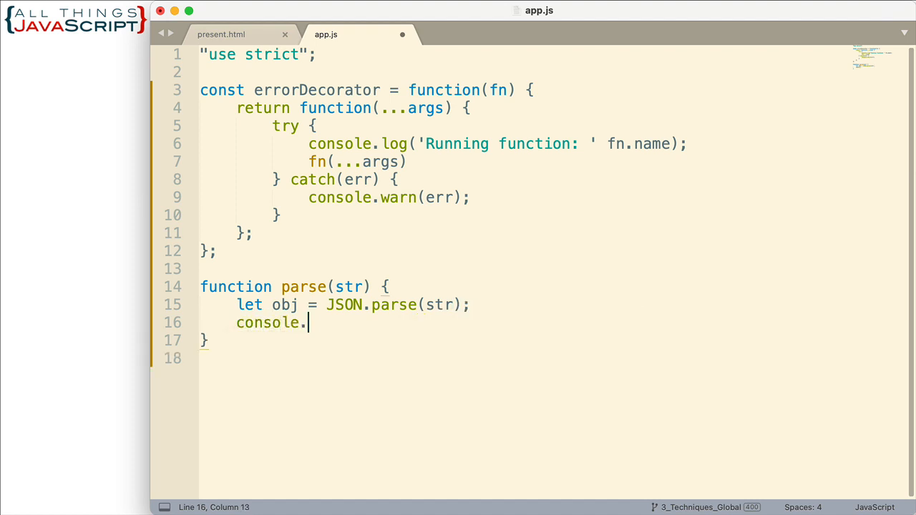
{"action": "type", "text": "log(ob"}
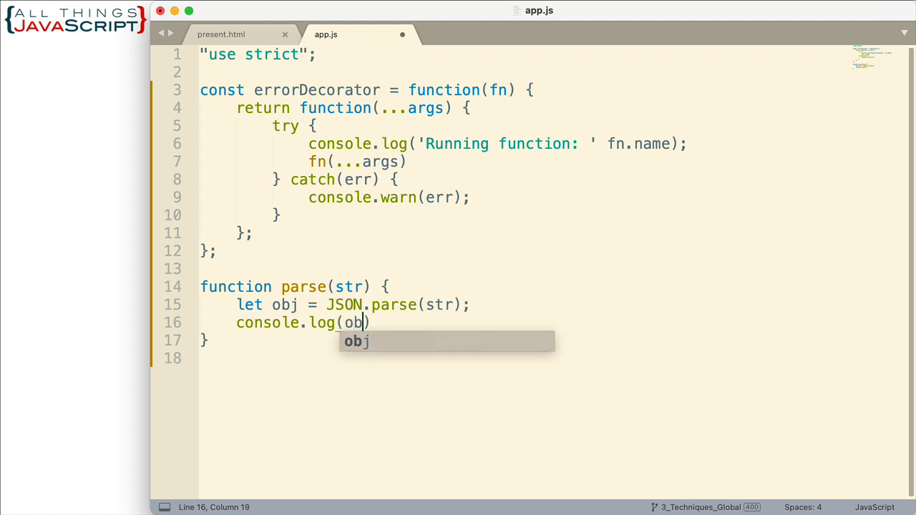
{"action": "key", "text": "Tab"}
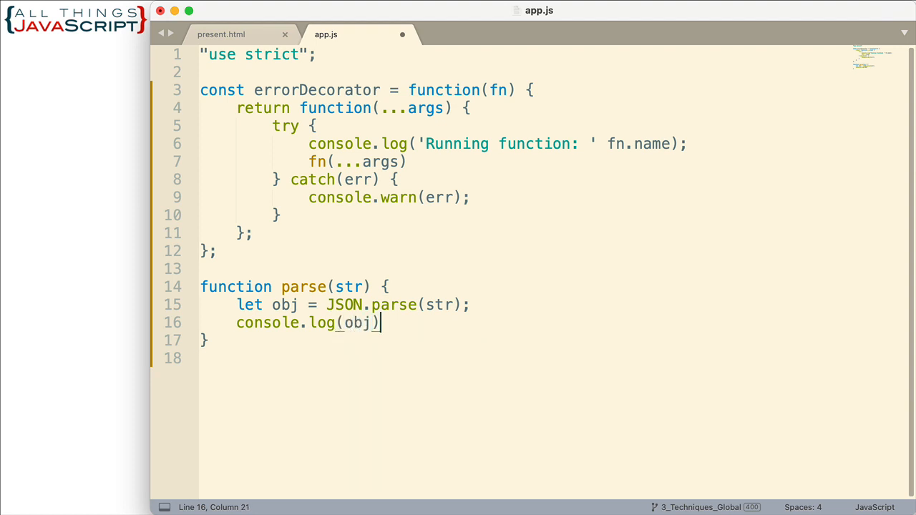
{"action": "type", "text": ";"}
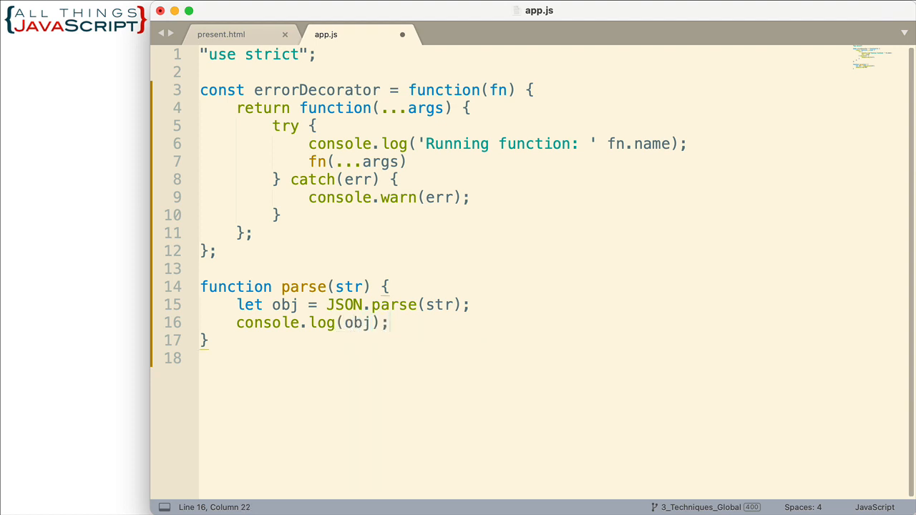
{"action": "type", "text": "return obj"}
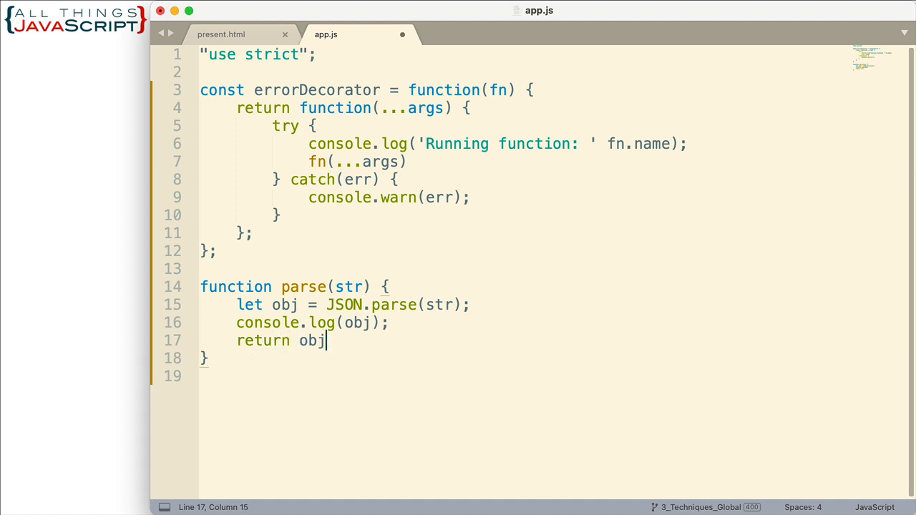
{"action": "type", "text": ";"}
{"action": "left_click", "coordinate": [525, 358]}
{"action": "type", "text": ";"}
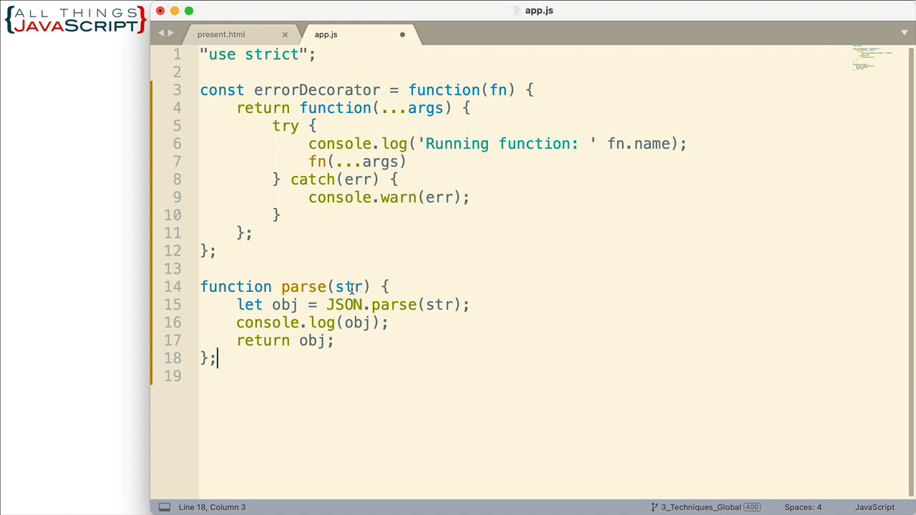
{"action": "mouse_move", "coordinate": [412, 312]}
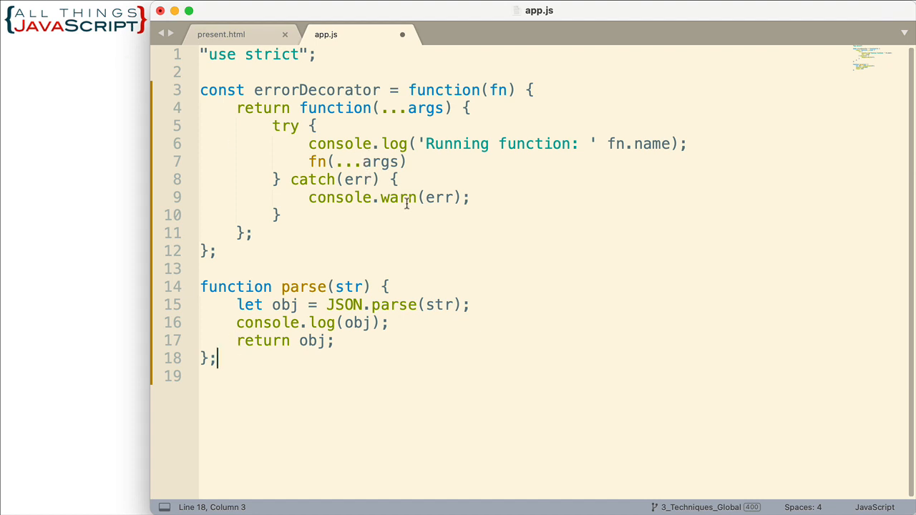
{"action": "mouse_move", "coordinate": [337, 307]}
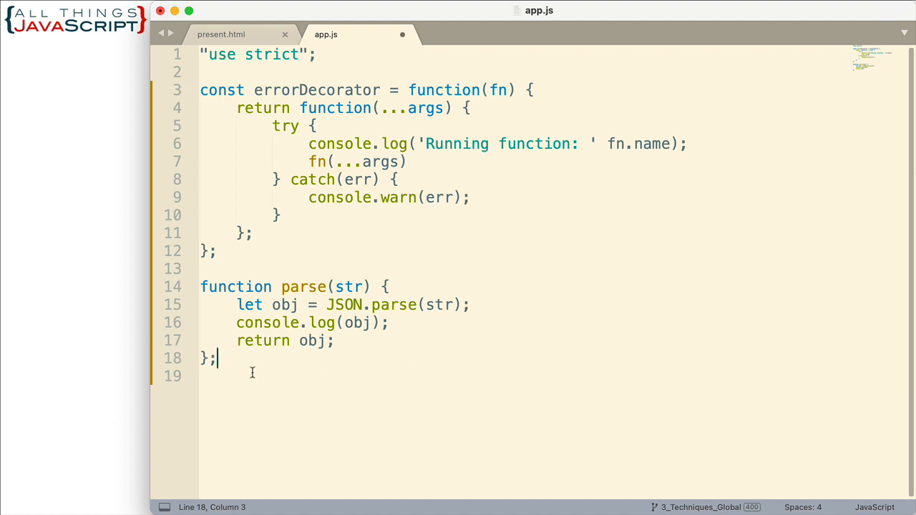
{"action": "mouse_move", "coordinate": [377, 398]}
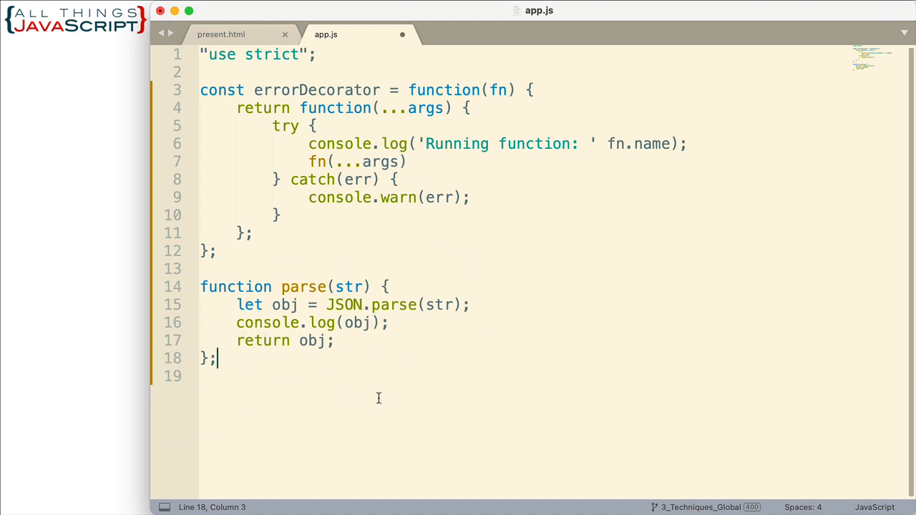
{"action": "mouse_move", "coordinate": [572, 324]}
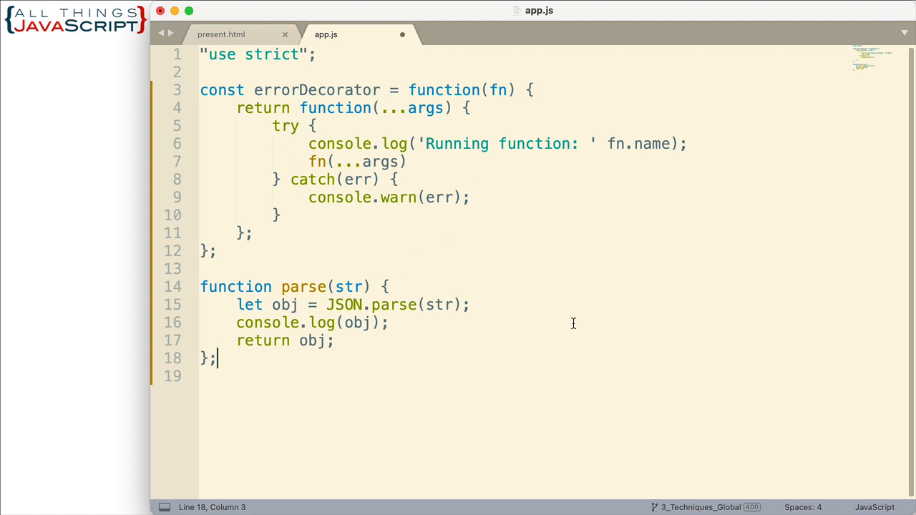
{"action": "mouse_move", "coordinate": [279, 365]}
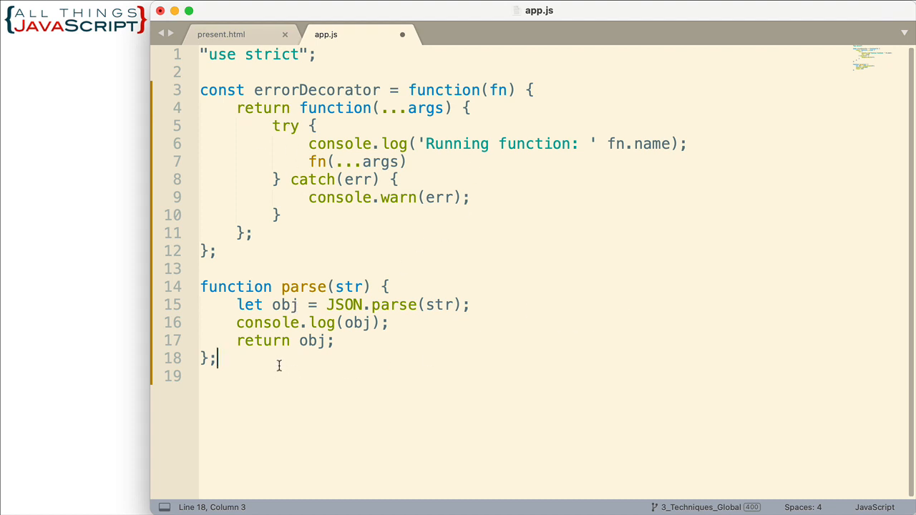
Step: Define const parseError = errorDecorator(parse); and save app.js
{"action": "type", "text": "c"}
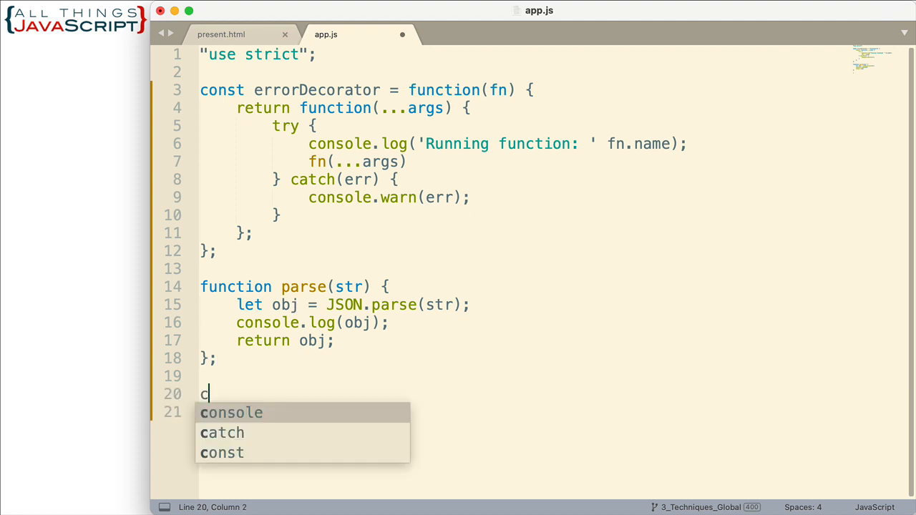
{"action": "type", "text": "onst pars"}
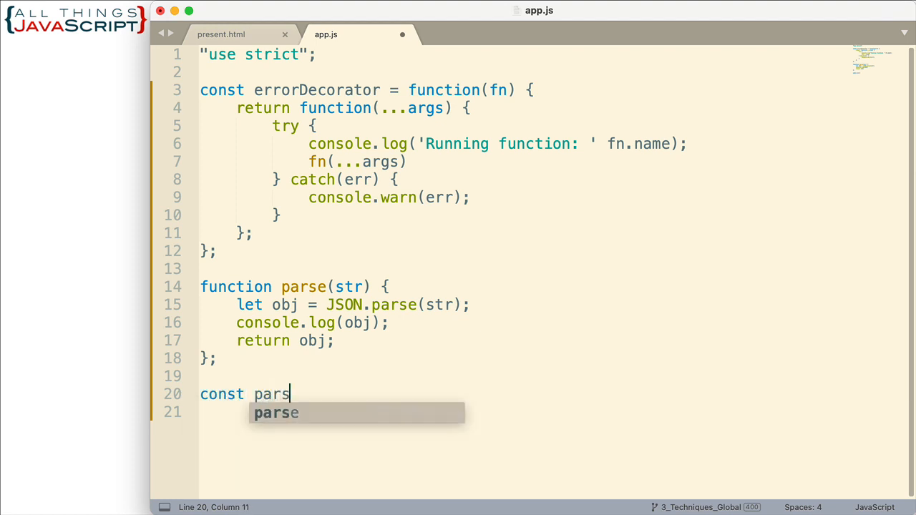
{"action": "type", "text": "E"}
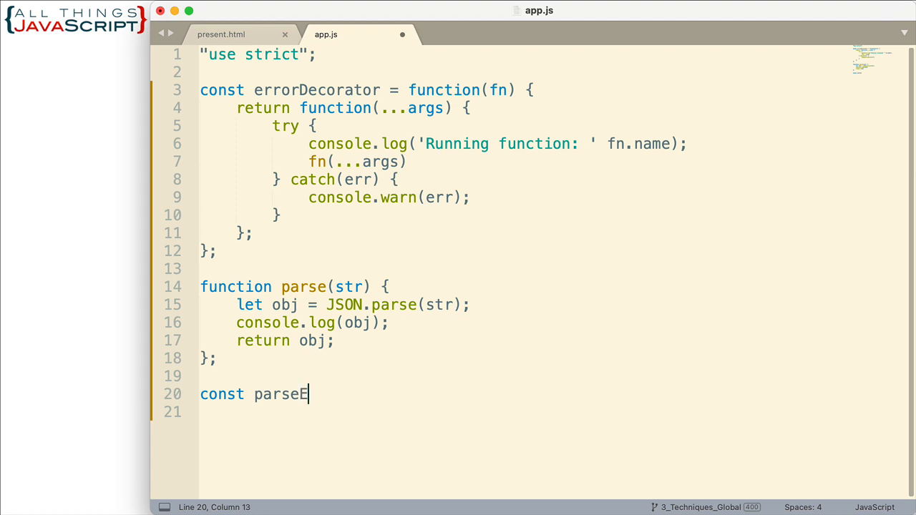
{"action": "type", "text": "rror"}
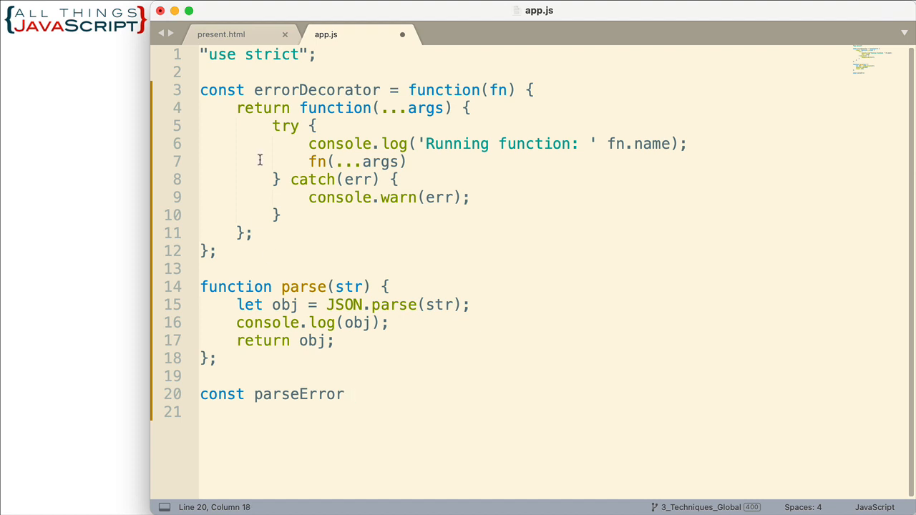
{"action": "mouse_move", "coordinate": [378, 373]}
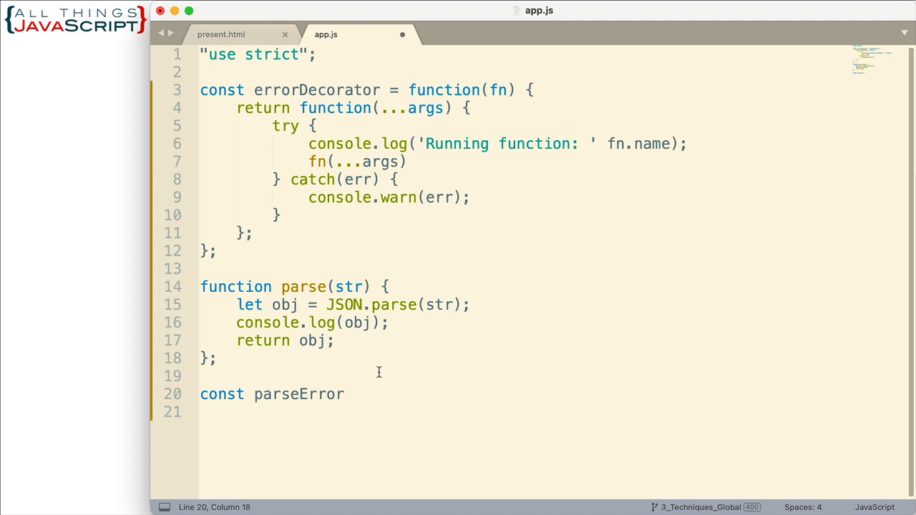
{"action": "mouse_move", "coordinate": [361, 395]}
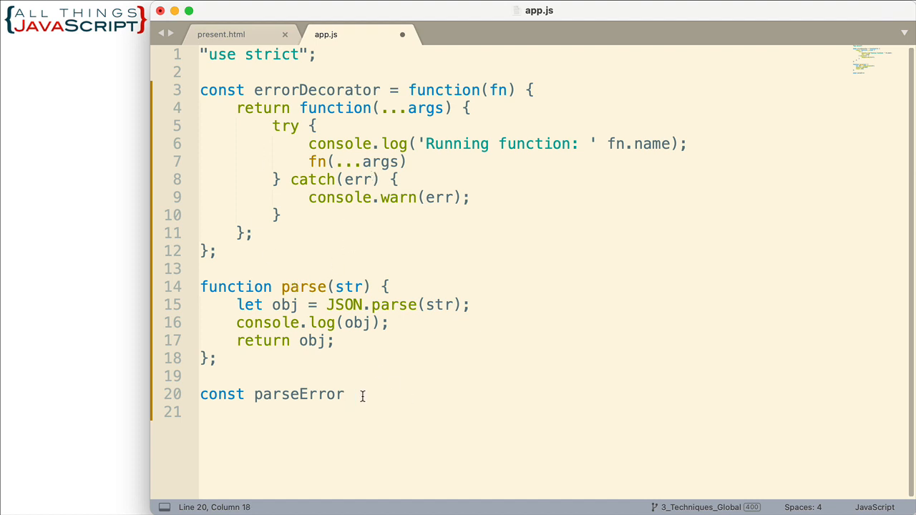
{"action": "type", "text": "="}
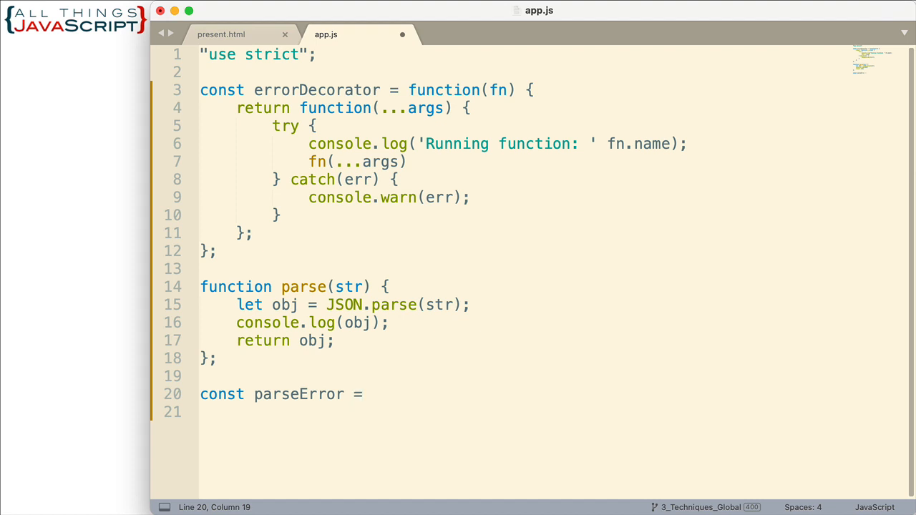
{"action": "type", "text": "errorDecorator"}
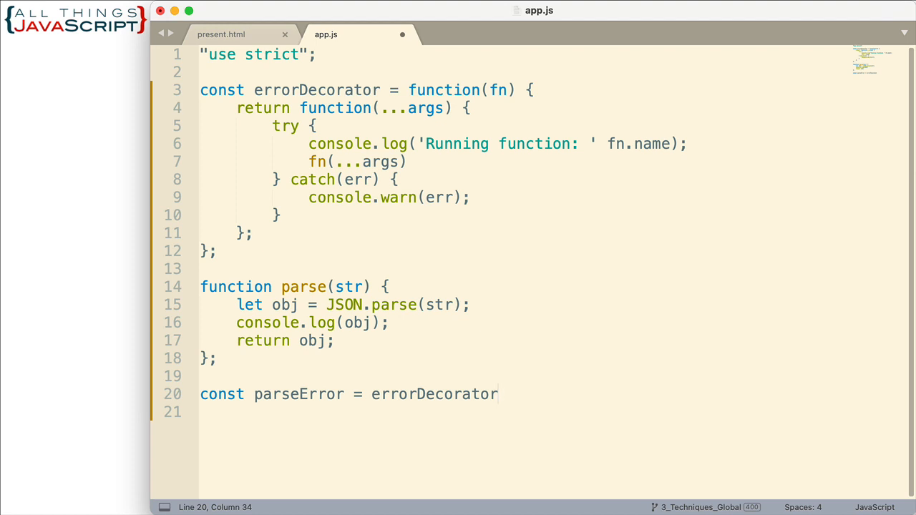
{"action": "type", "text": "(parse);"}
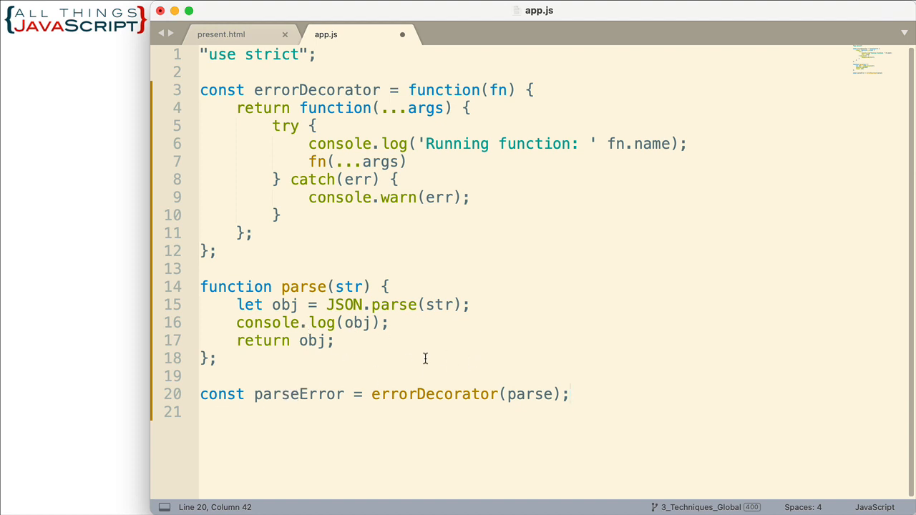
{"action": "key", "text": "cmd+s"}
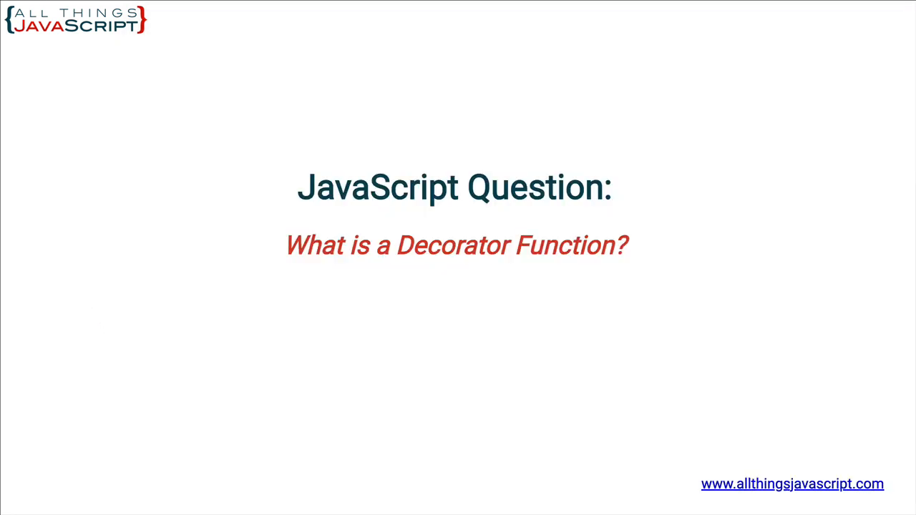
{"action": "mouse_move", "coordinate": [373, 321]}
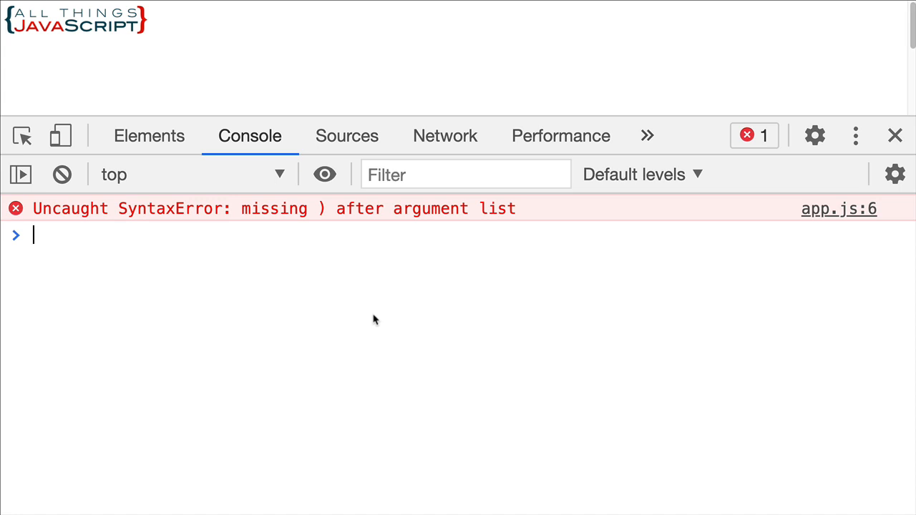
{"action": "mouse_move", "coordinate": [381, 326]}
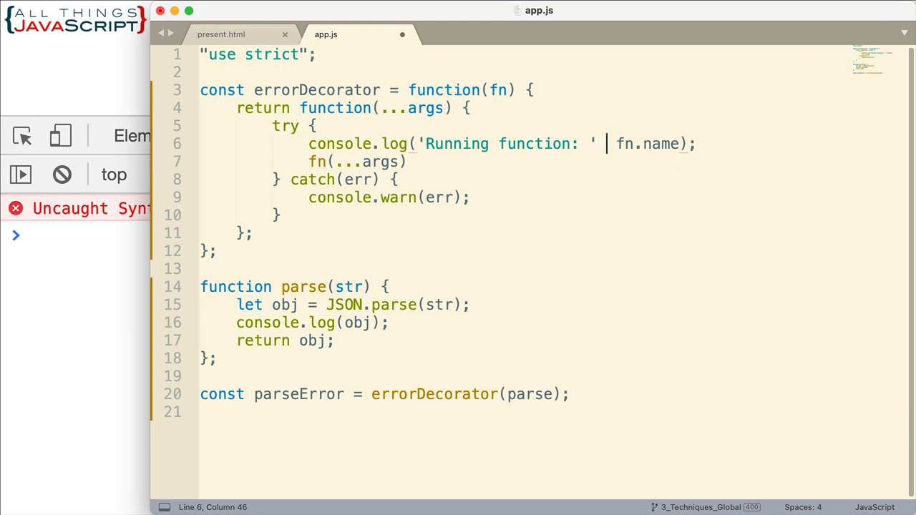
Step: Add the missing + between 'Running function: ' and fn.name on line 6
{"action": "type", "text": "+"}
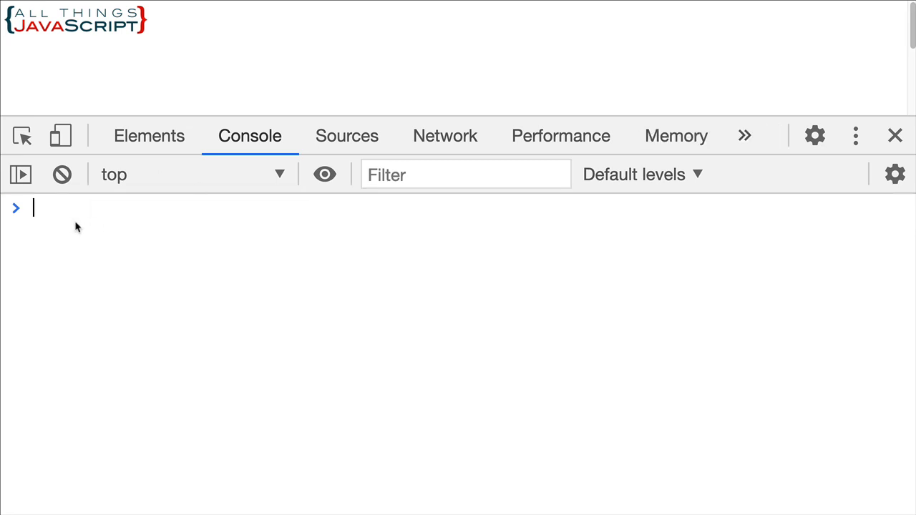
Step: Run parseError(''); in the Console to see the caught SyntaxError warning
{"action": "type", "text": "parseError("}
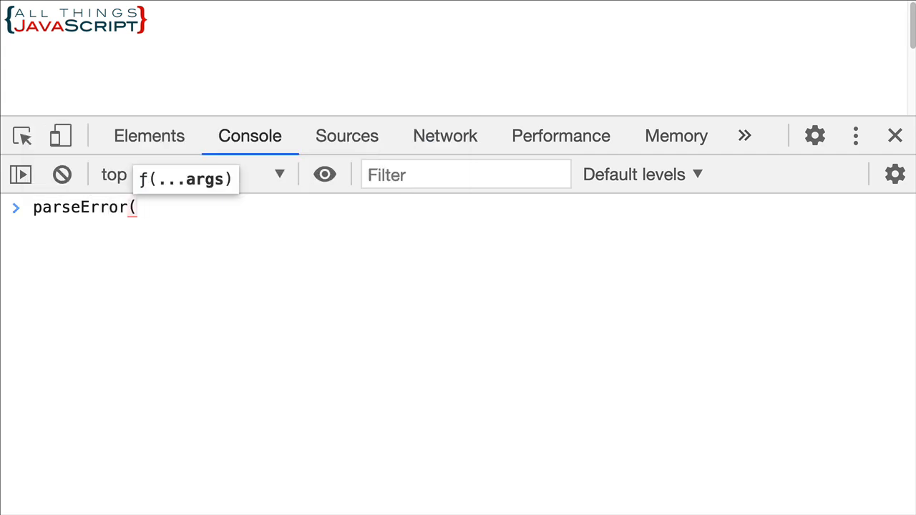
{"action": "type", "text": "'');"}
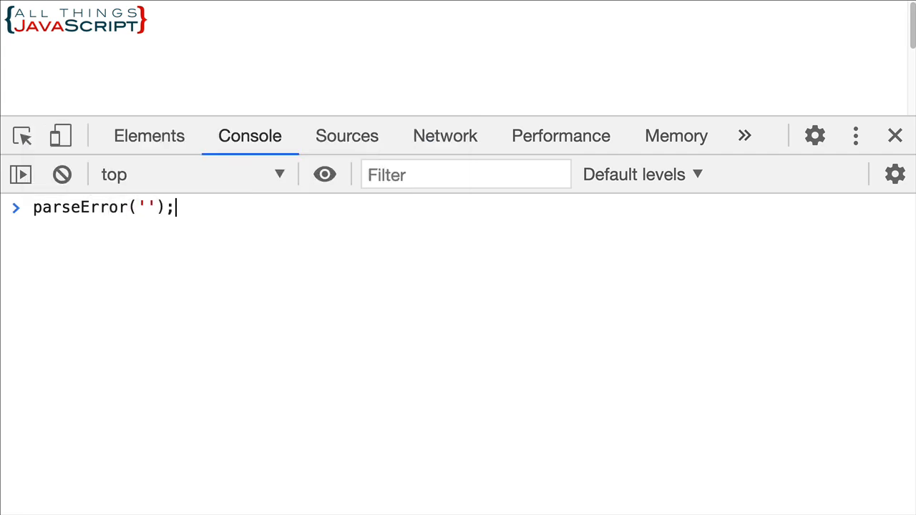
{"action": "key", "text": "Enter"}
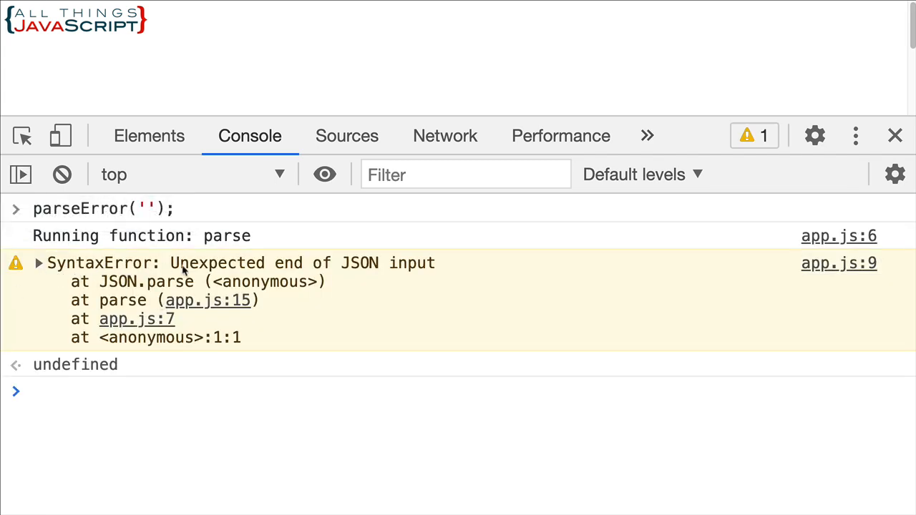
{"action": "mouse_move", "coordinate": [213, 275]}
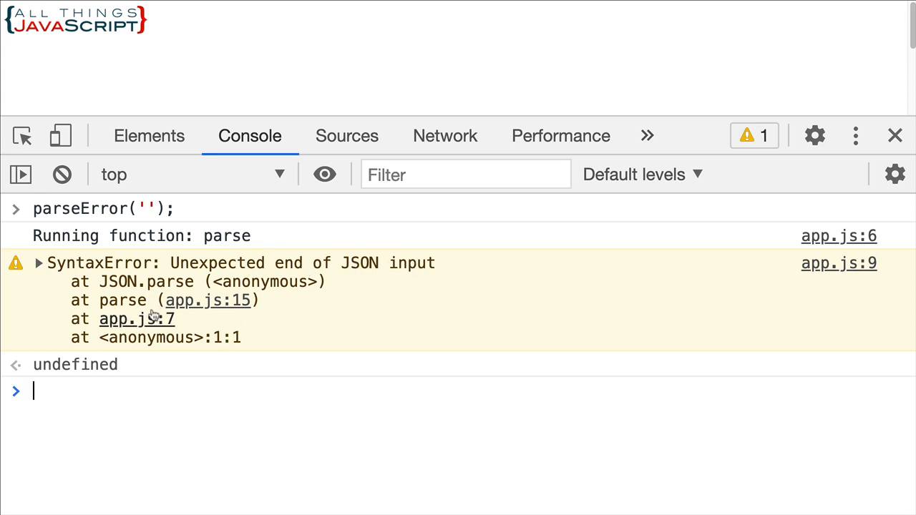
{"action": "mouse_move", "coordinate": [304, 291]}
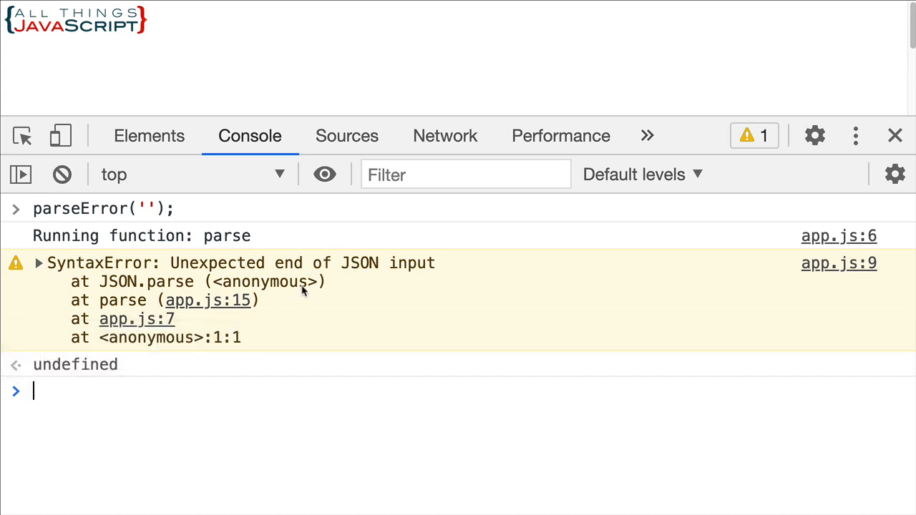
{"action": "mouse_move", "coordinate": [158, 222]}
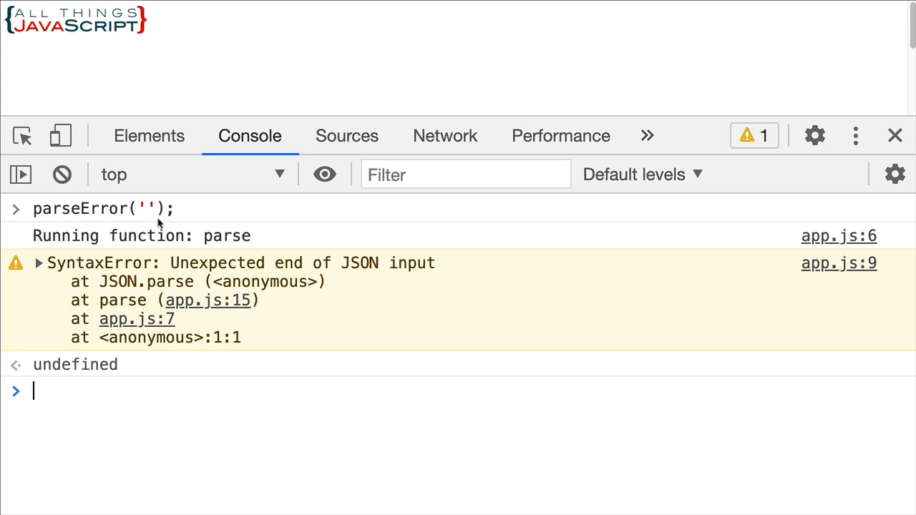
{"action": "mouse_move", "coordinate": [193, 255]}
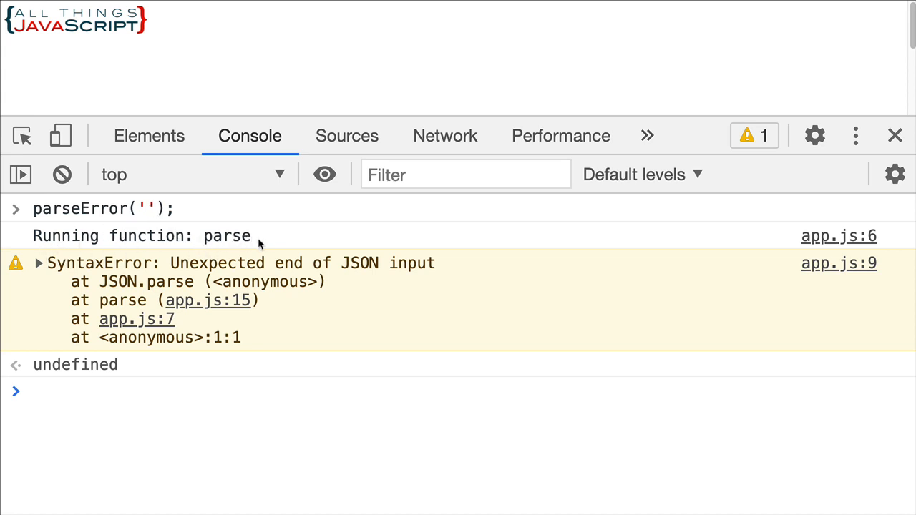
{"action": "mouse_move", "coordinate": [12, 289]}
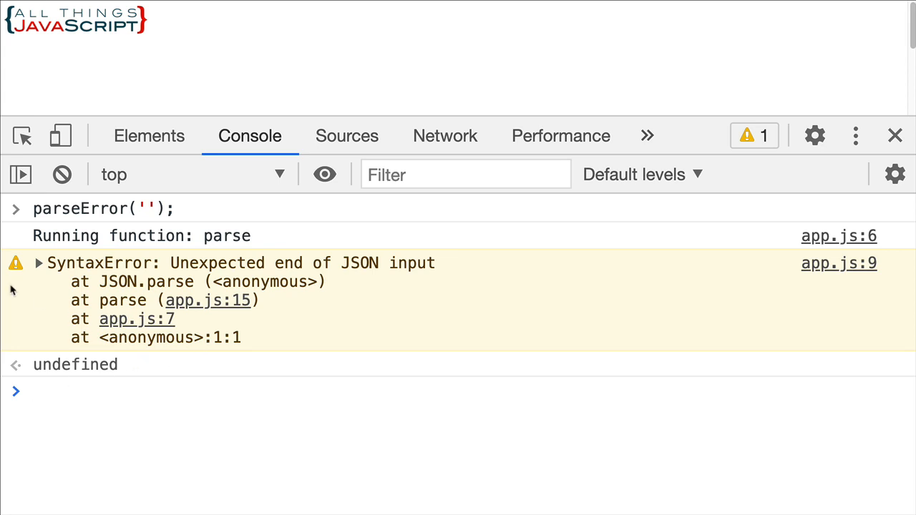
{"action": "mouse_move", "coordinate": [112, 223]}
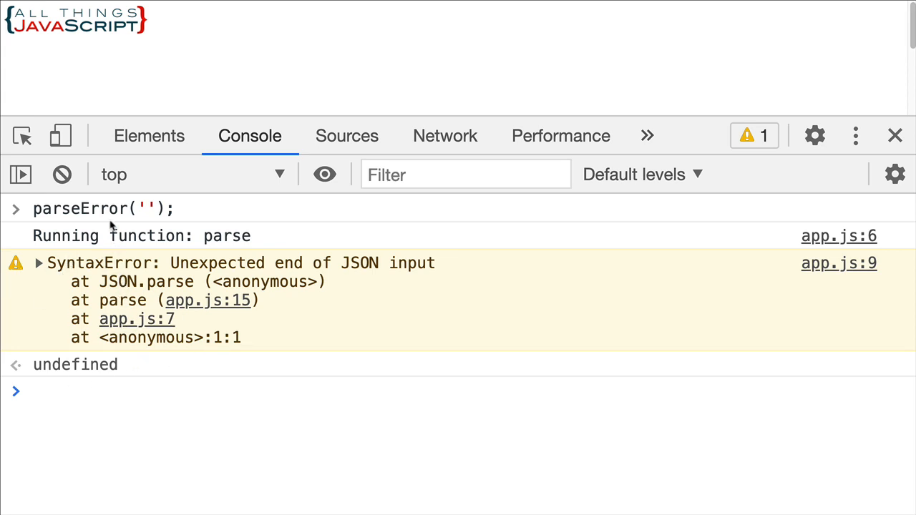
{"action": "mouse_move", "coordinate": [191, 401]}
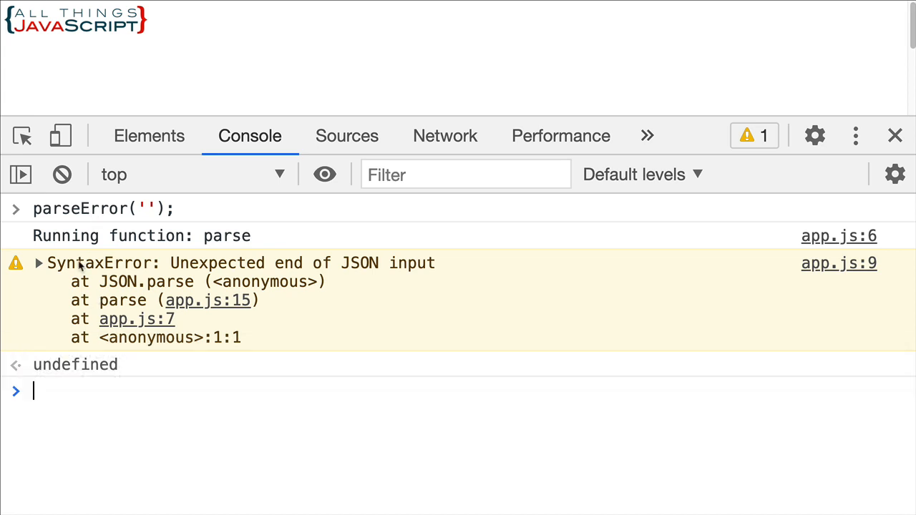
{"action": "mouse_move", "coordinate": [183, 424]}
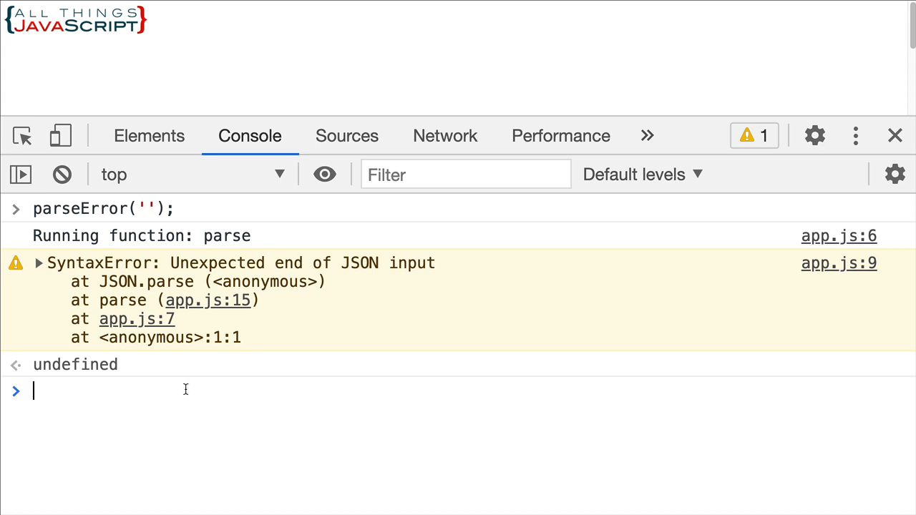
{"action": "mouse_move", "coordinate": [70, 464]}
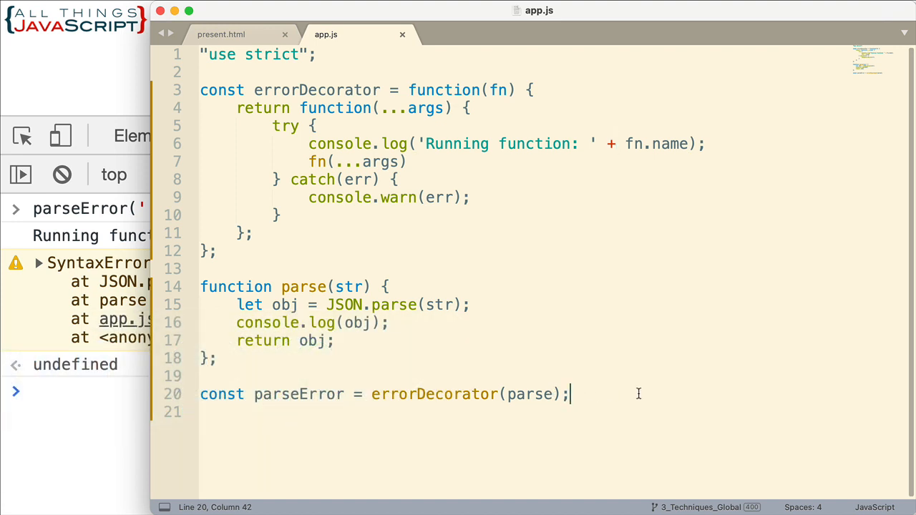
Step: Below parseError, declare const logDecorator = function(fn) {
{"action": "key", "text": "enter"}
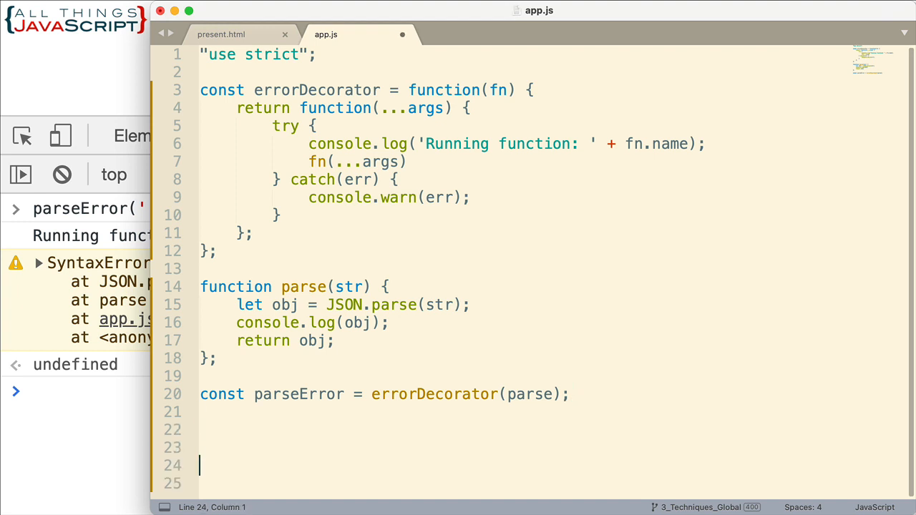
{"action": "mouse_move", "coordinate": [590, 261]}
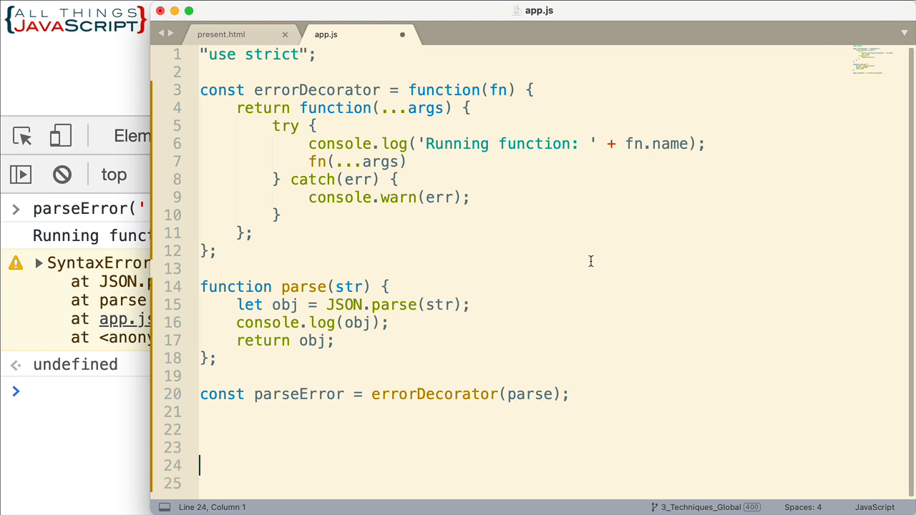
{"action": "type", "text": "const log"}
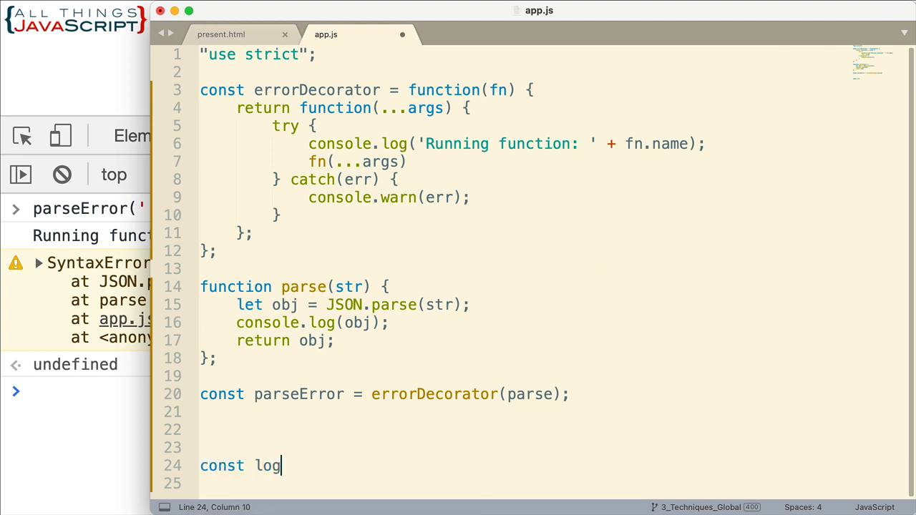
{"action": "type", "text": "Decorato"}
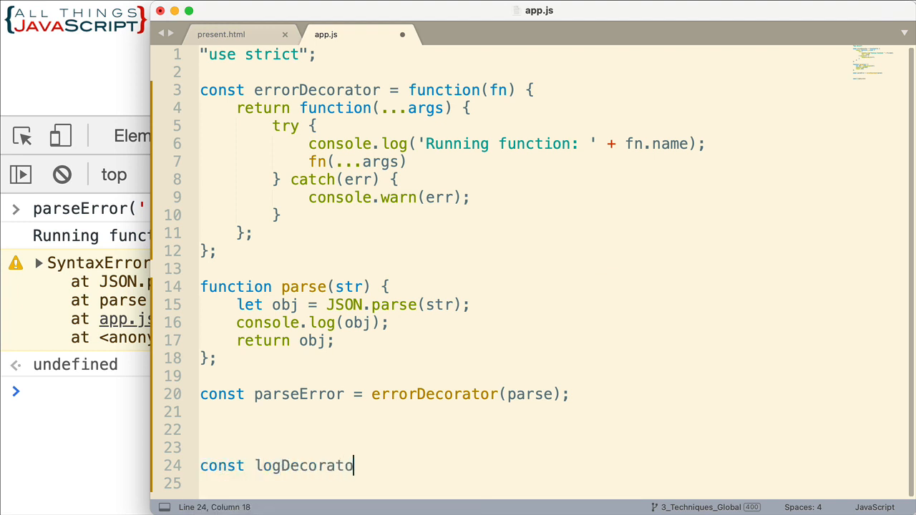
{"action": "type", "text": "r"}
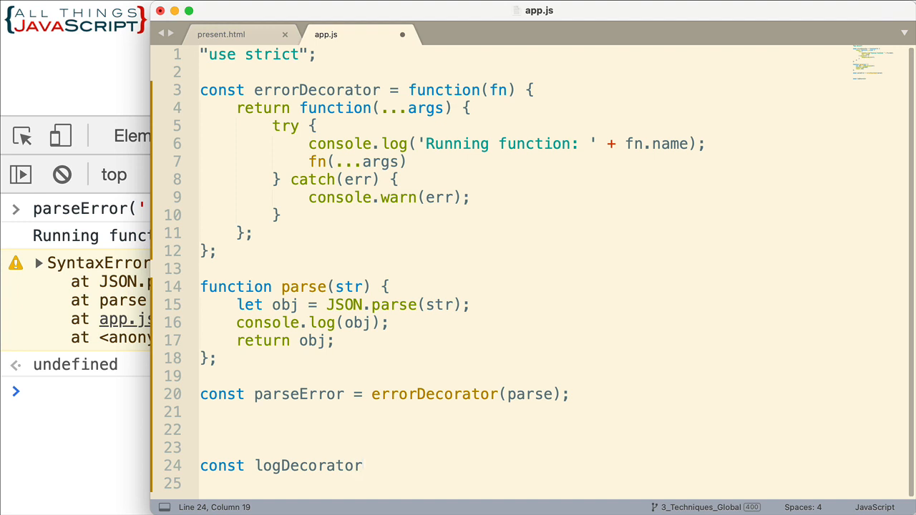
{"action": "type", "text": "="}
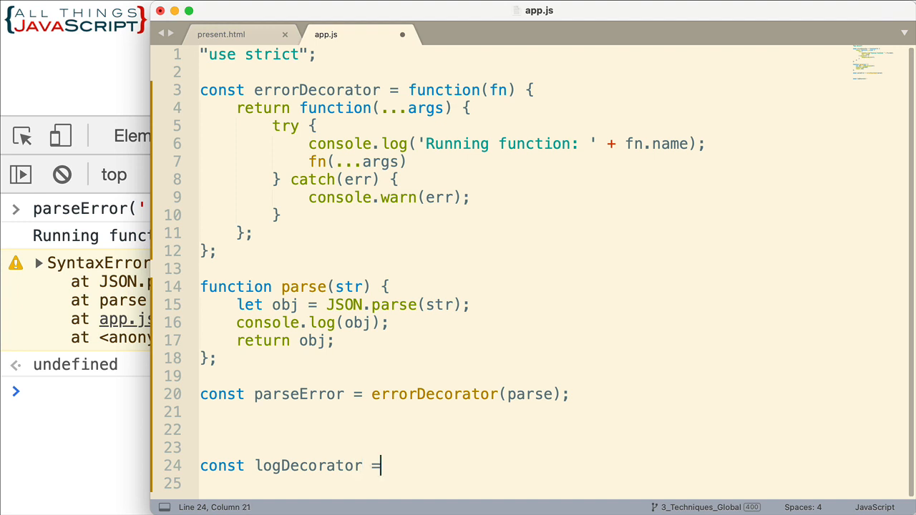
{"action": "type", "text": "function(f"}
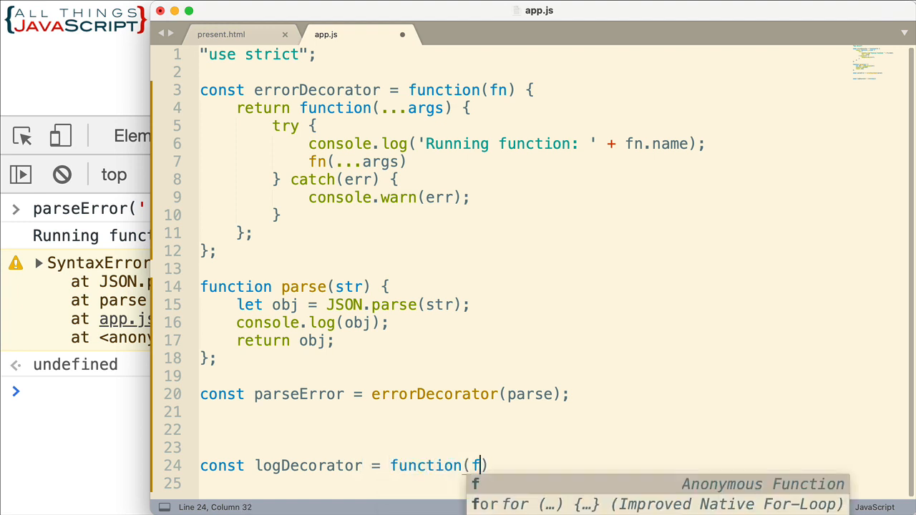
{"action": "type", "text": "n"}
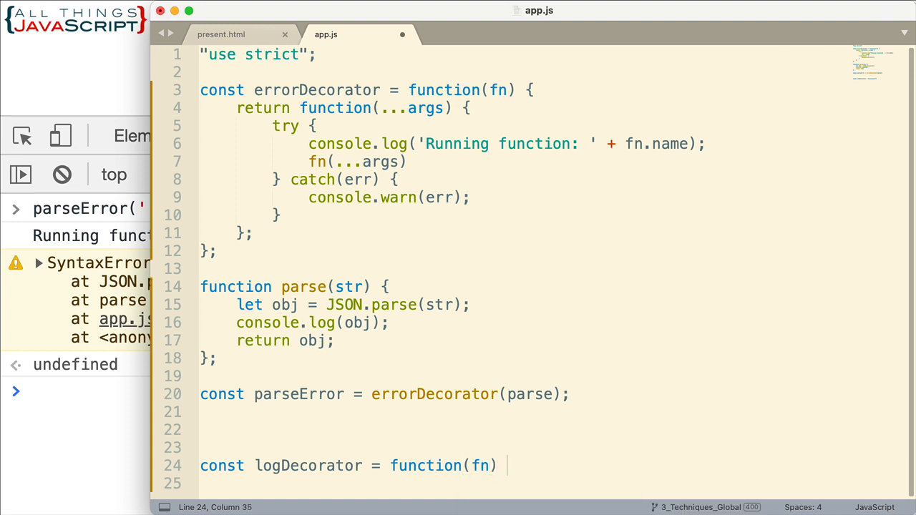
{"action": "type", "text": "{"}
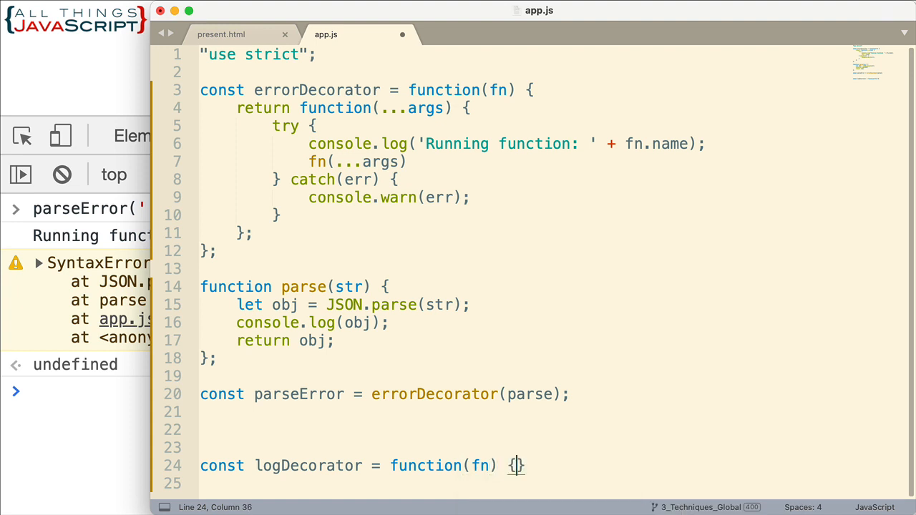
Step: Return an empty inner function() { from logDecorator
{"action": "type", "text": "ret"}
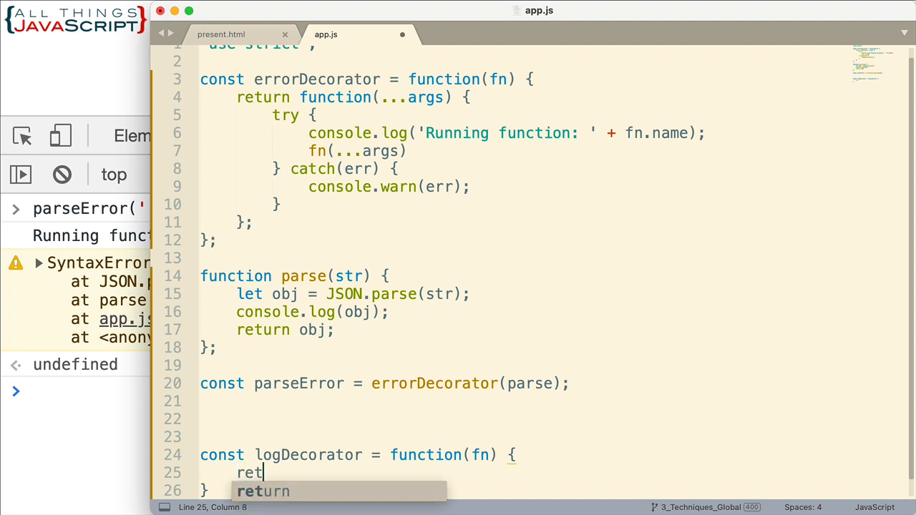
{"action": "type", "text": "urn function"}
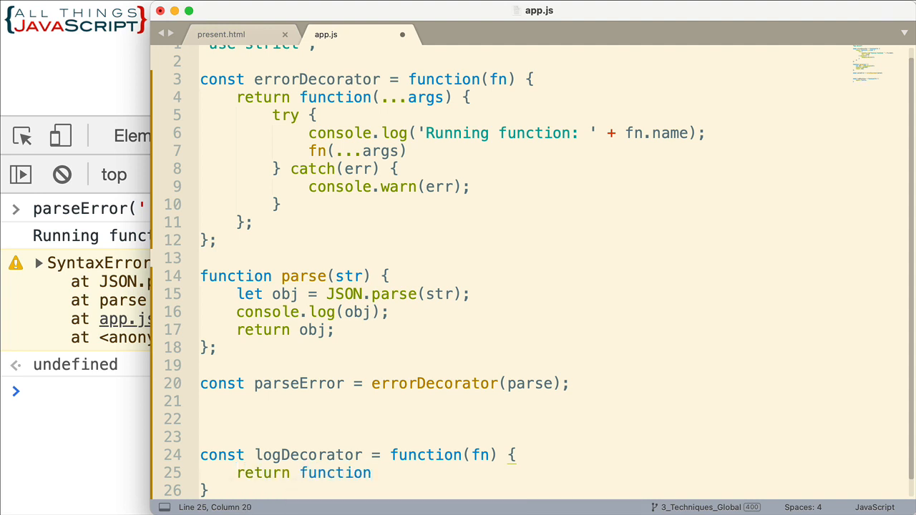
{"action": "type", "text": "()"}
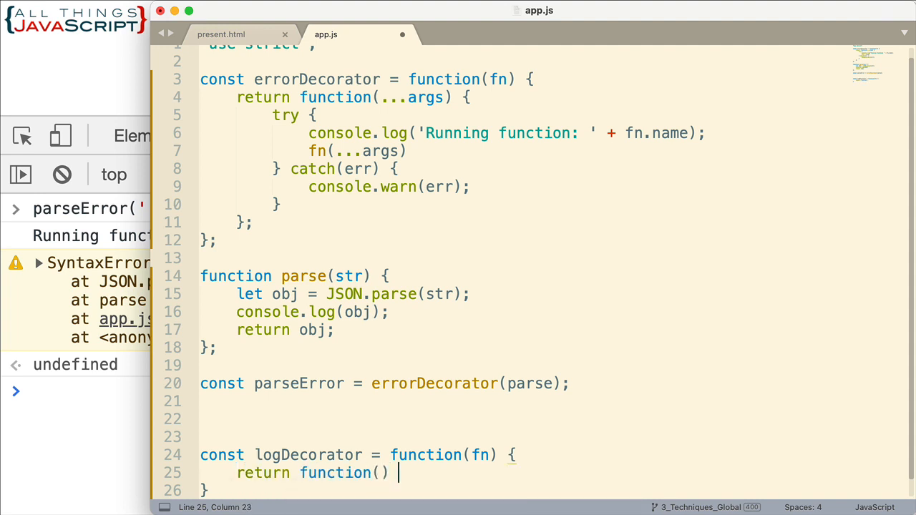
{"action": "type", "text": "{"}
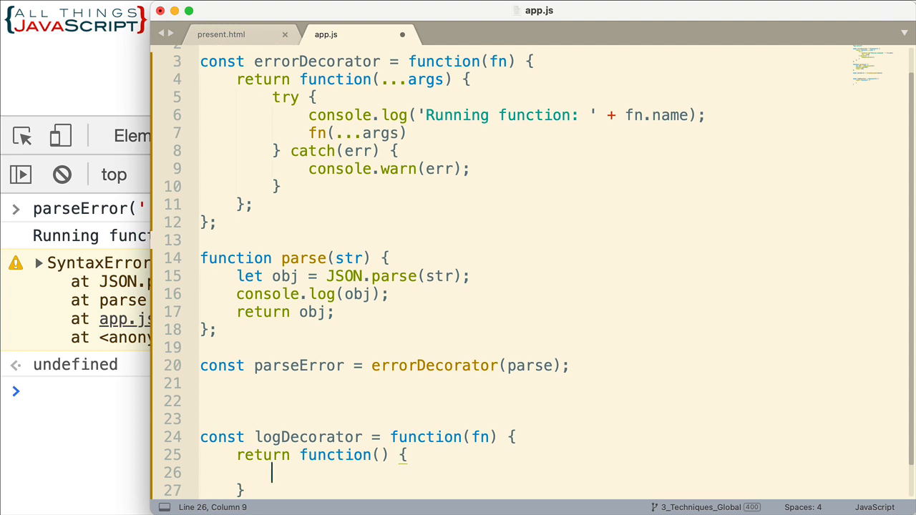
Step: Log 'executing function: ' + fn.name in logDecorator's inner function
{"action": "type", "text": "console.log('exec"}
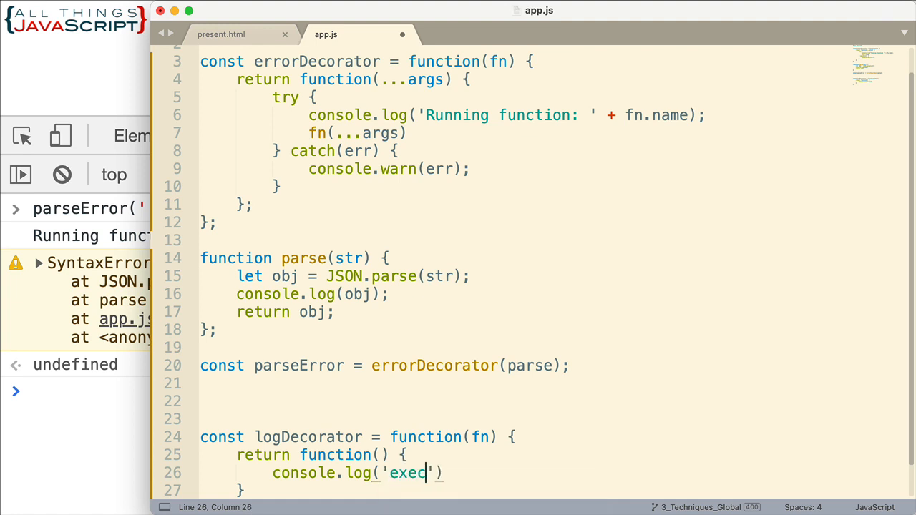
{"action": "type", "text": "uting"}
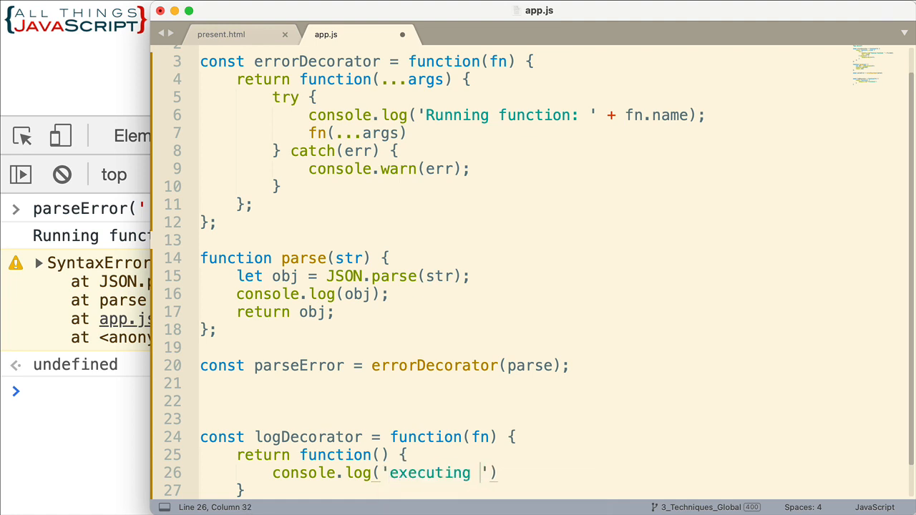
{"action": "type", "text": "function:"}
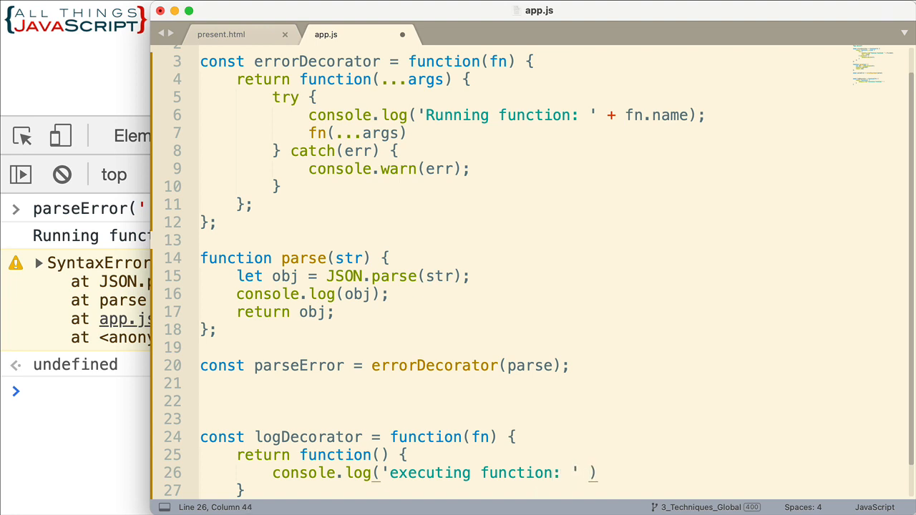
{"action": "type", "text": "+ fn."}
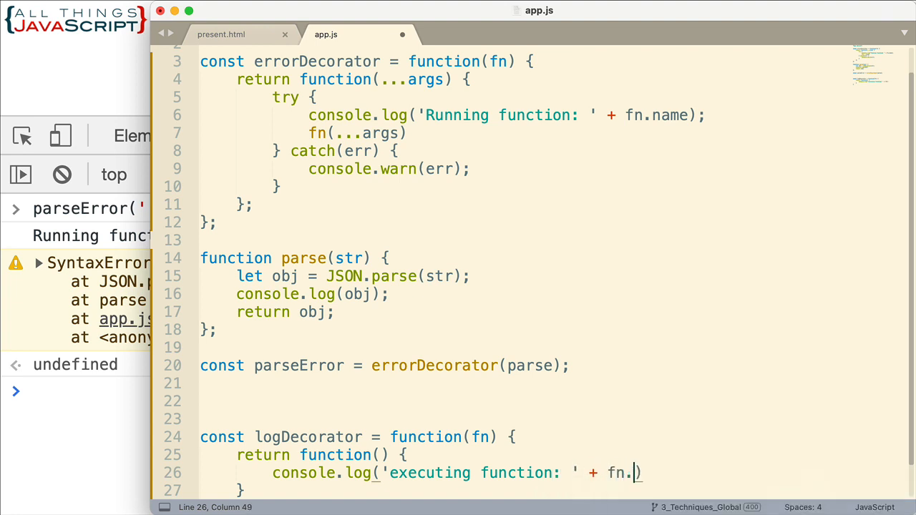
{"action": "type", "text": "name)"}
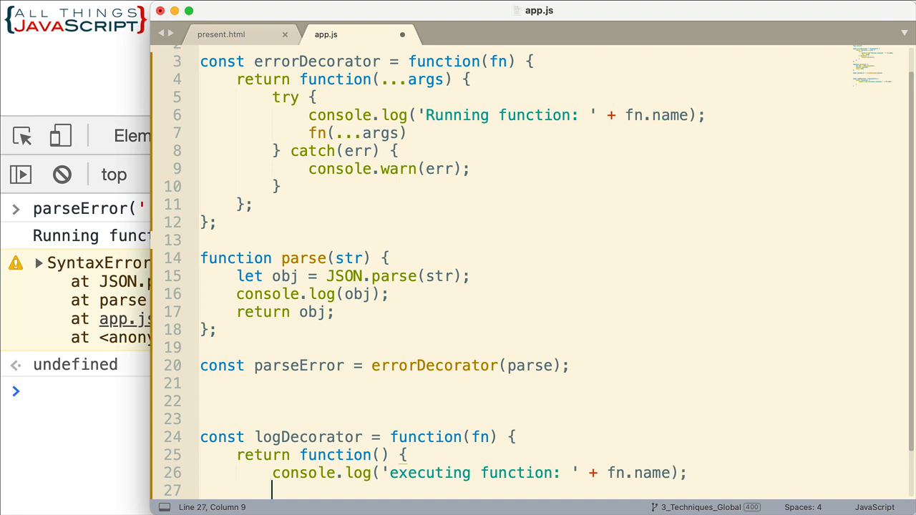
Step: Start a timer with console.time('fn');
{"action": "type", "text": "console."}
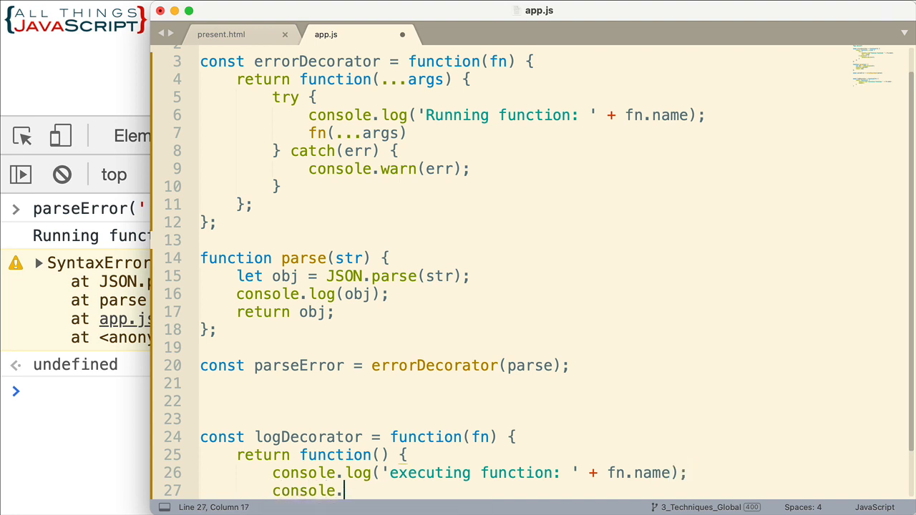
{"action": "type", "text": "time('f"}
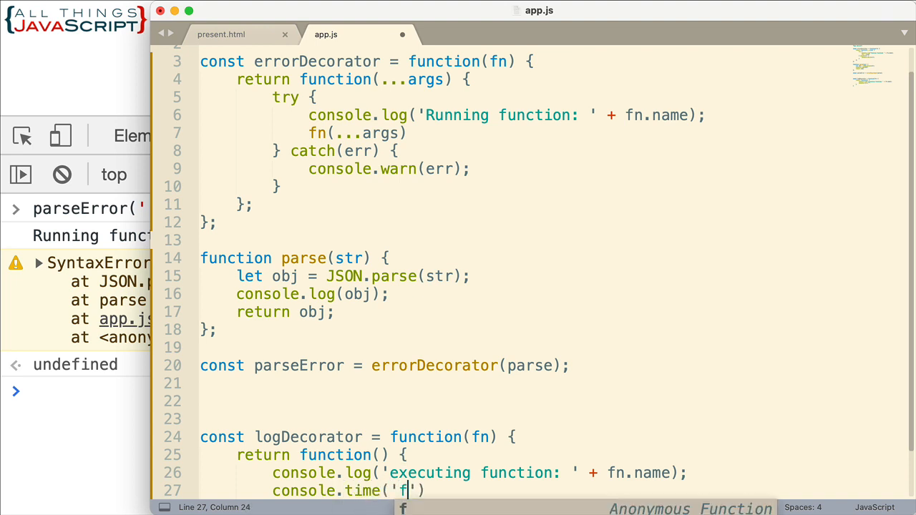
{"action": "type", "text": "n"}
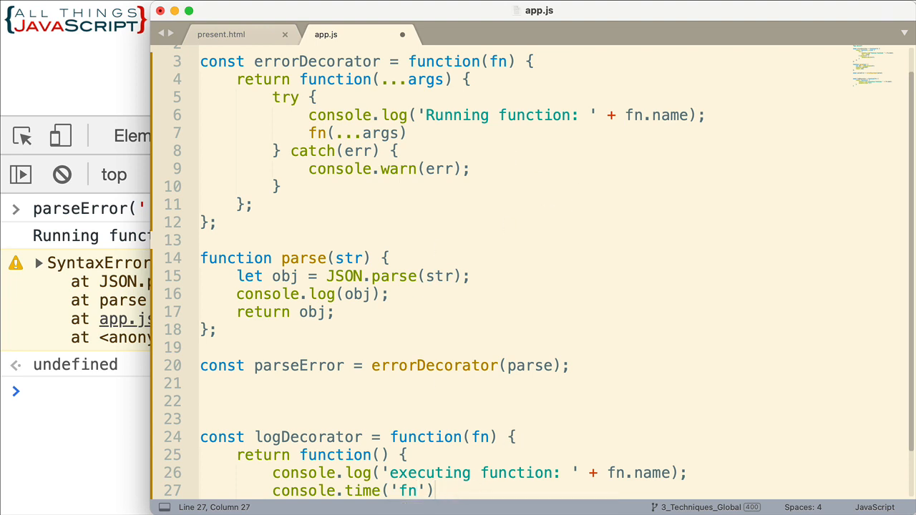
{"action": "type", "text": ";"}
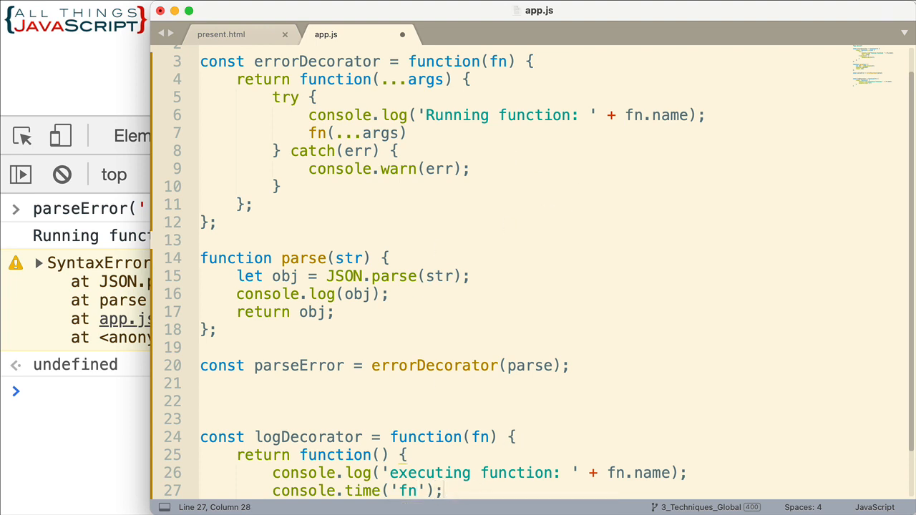
Step: Store fn()'s result with let val = fn()
{"action": "type", "text": "let v"}
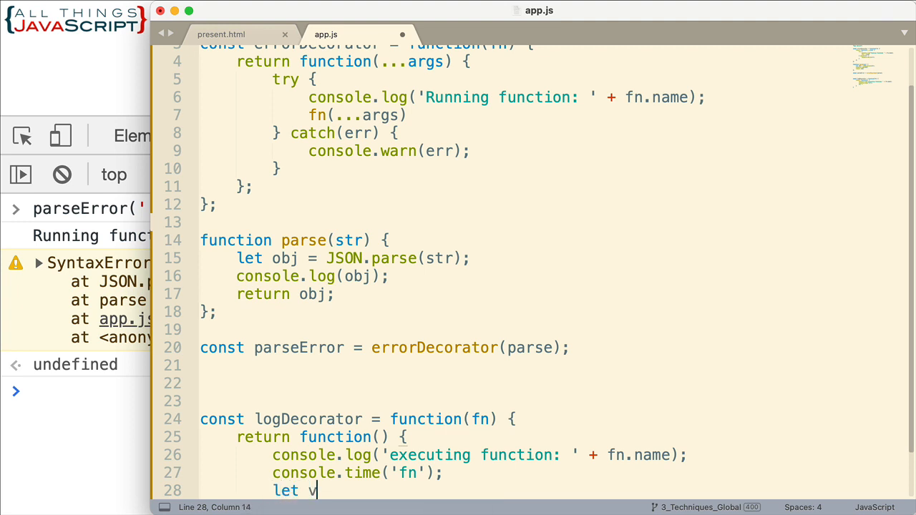
{"action": "type", "text": "al"}
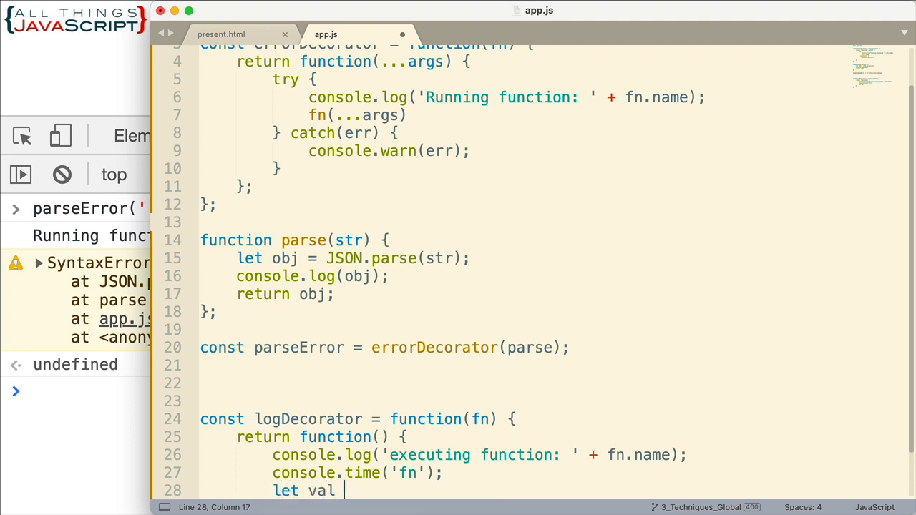
{"action": "type", "text": "= fn"}
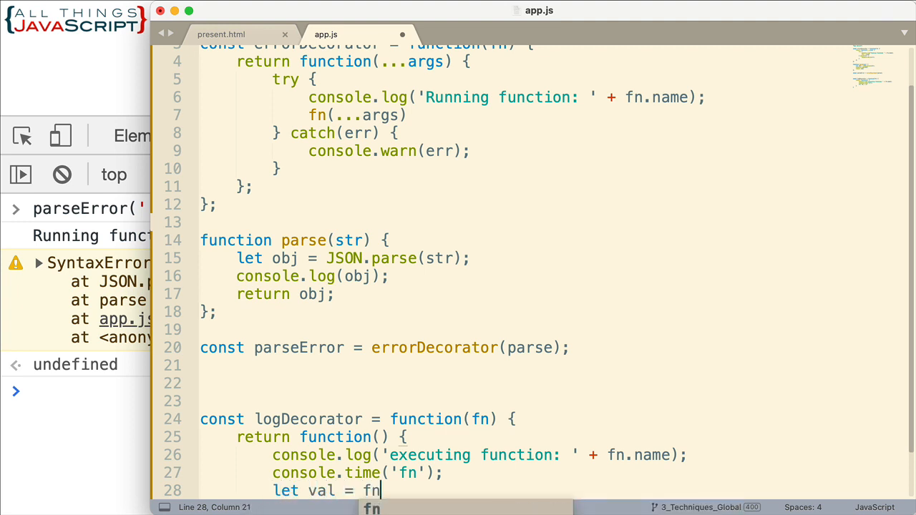
{"action": "type", "text": "();"}
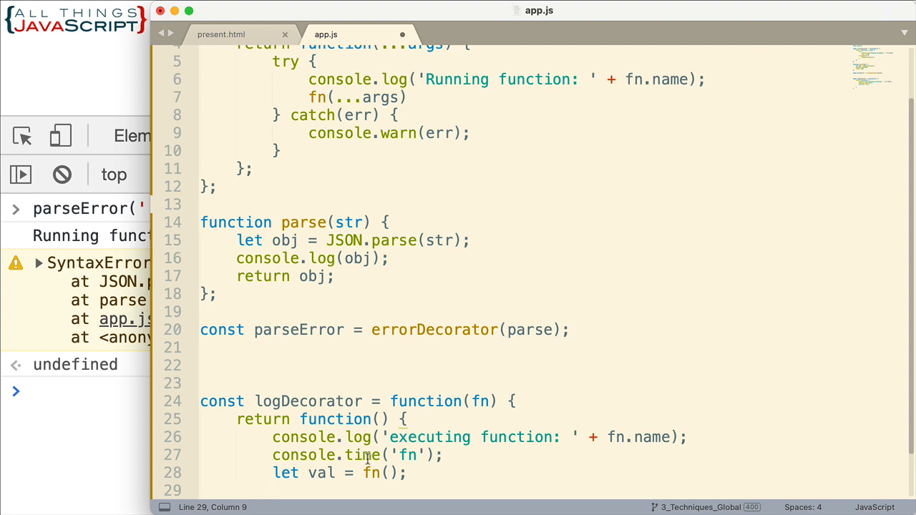
Step: Add console.timeEnd('fn') and return val; to complete logDecorator's inner function
{"action": "type", "text": "c"}
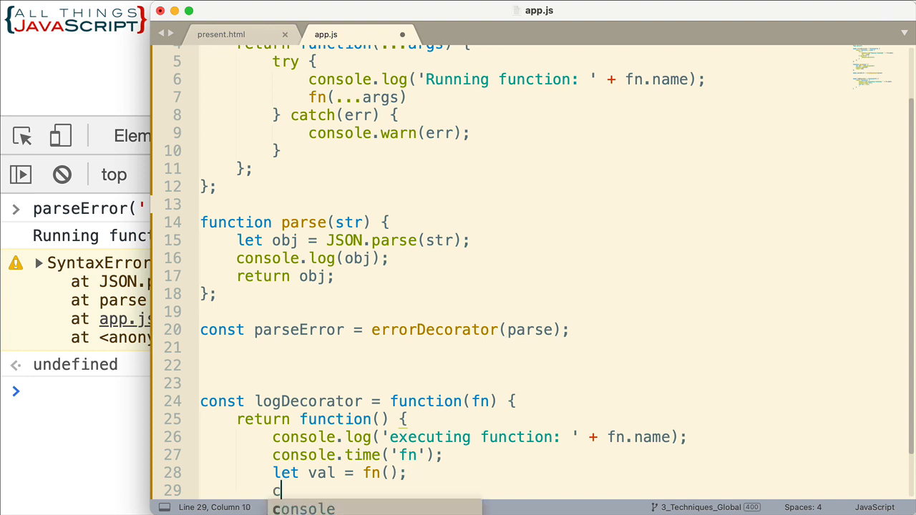
{"action": "type", "text": "onsole"}
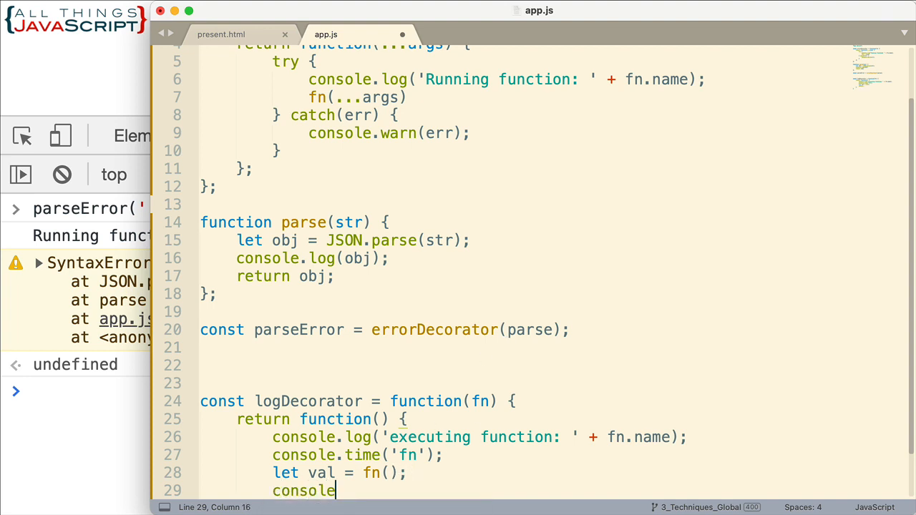
{"action": "type", "text": ".time"}
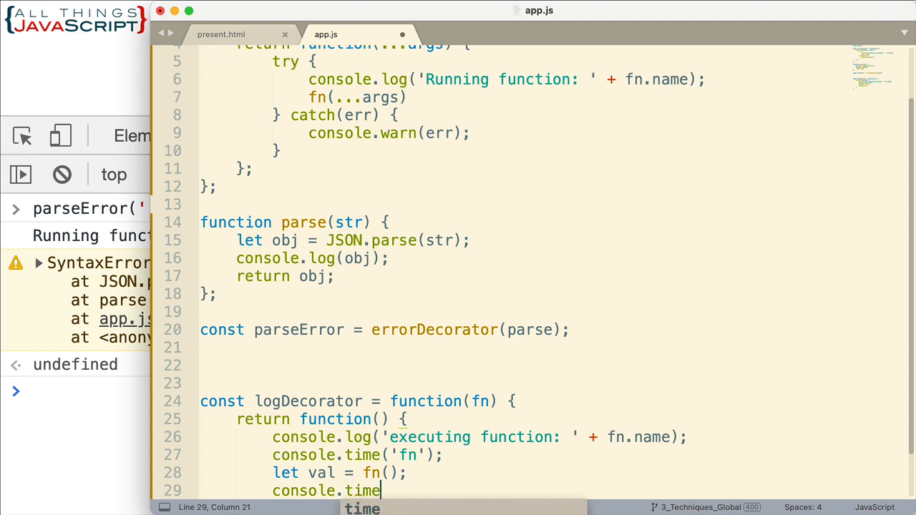
{"action": "type", "text": "End()"}
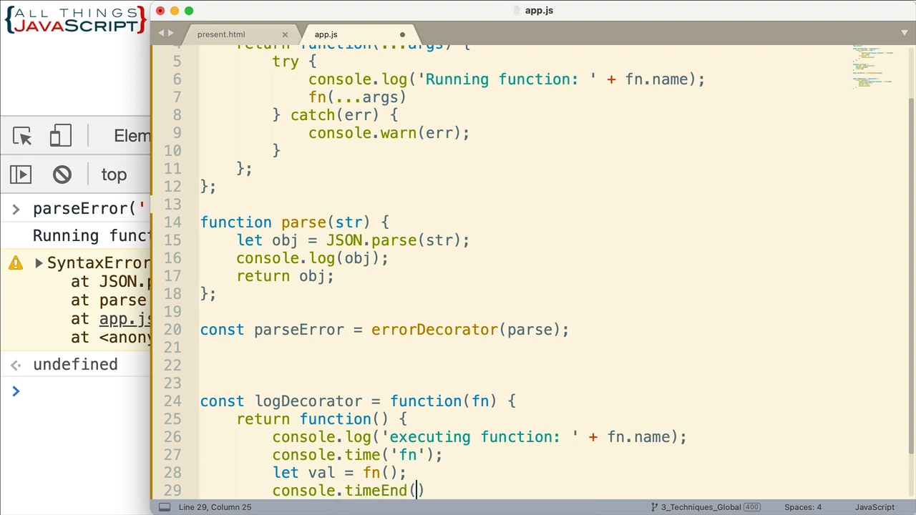
{"action": "type", "text": "fn'"}
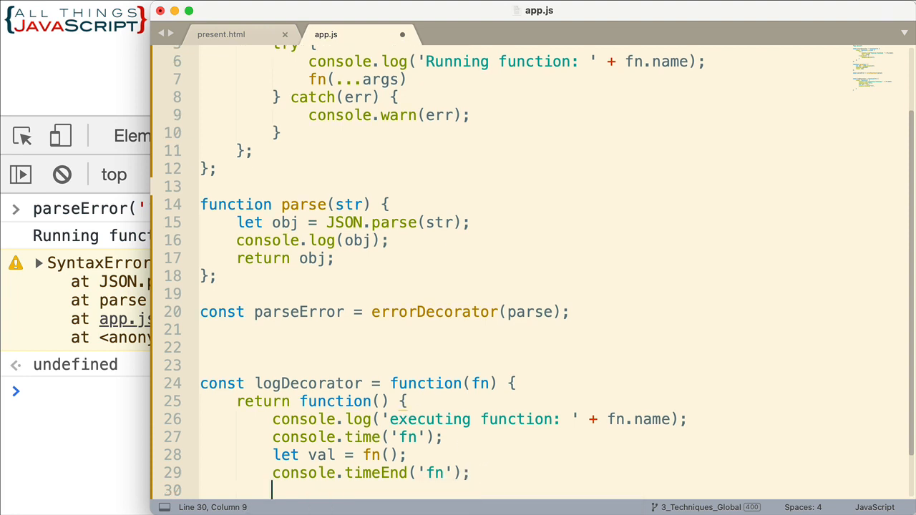
{"action": "type", "text": "return val"}
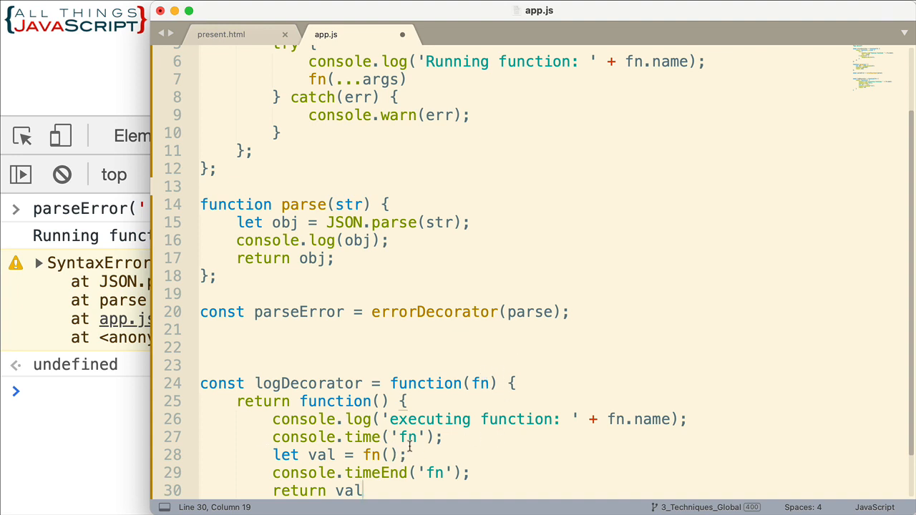
{"action": "mouse_move", "coordinate": [289, 435]}
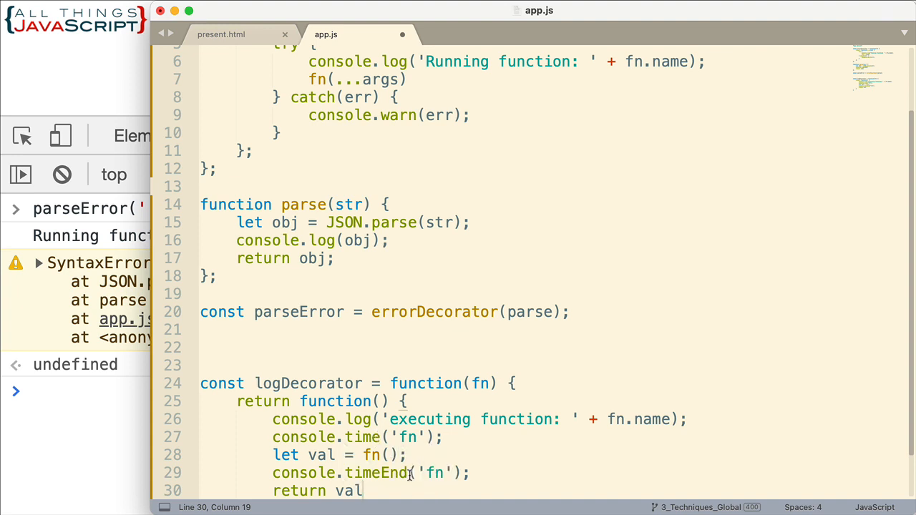
{"action": "type", "text": ";"}
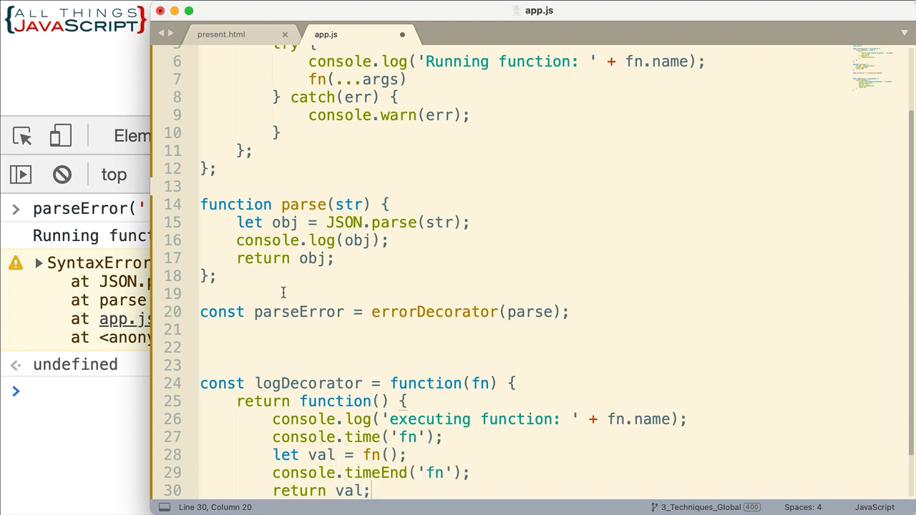
{"action": "scroll", "scroll_direction": "down", "scroll_amount": 3}
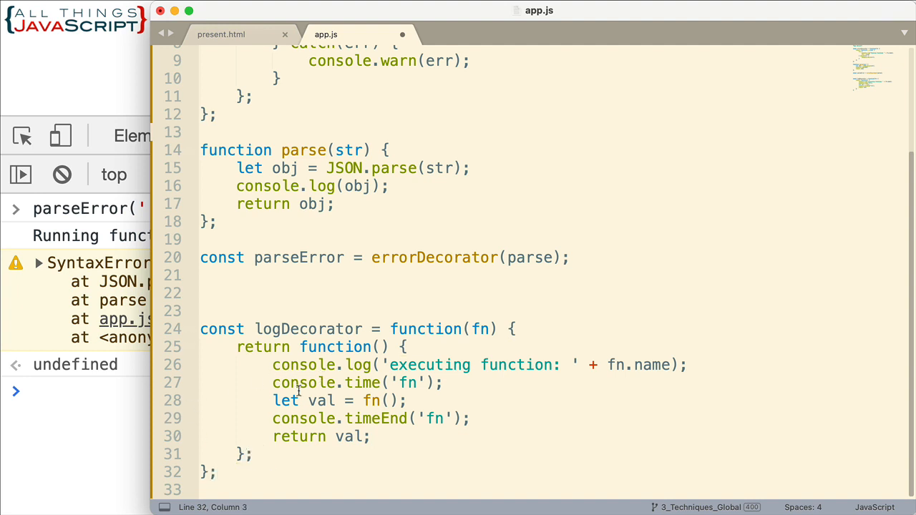
{"action": "left_click", "coordinate": [306, 258]}
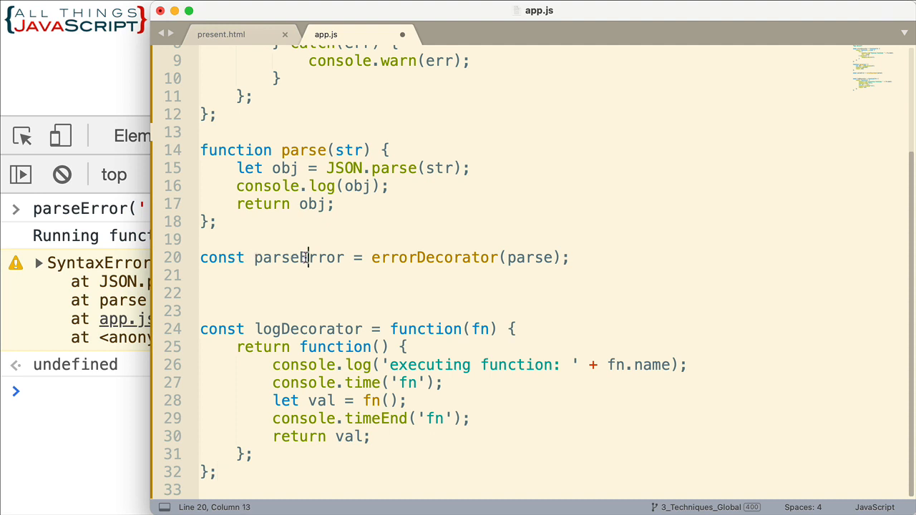
{"action": "double_click", "coordinate": [297, 257]}
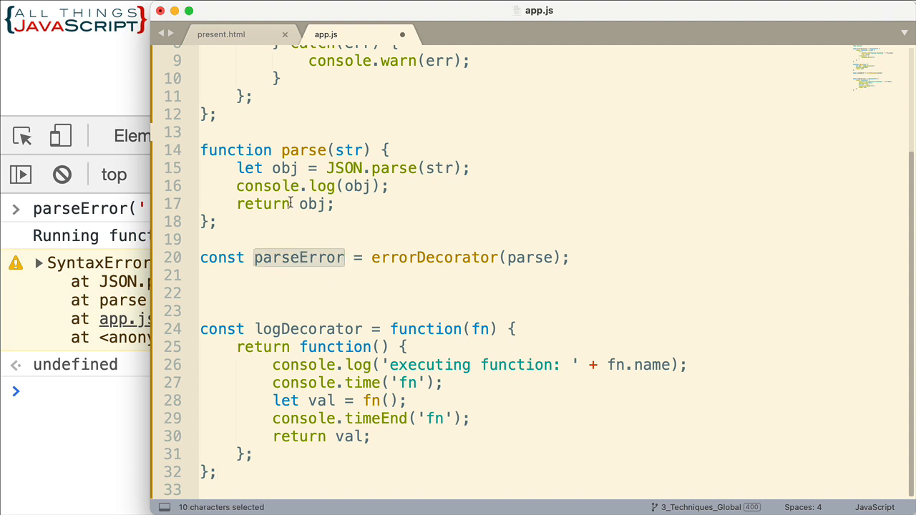
{"action": "mouse_move", "coordinate": [331, 401]}
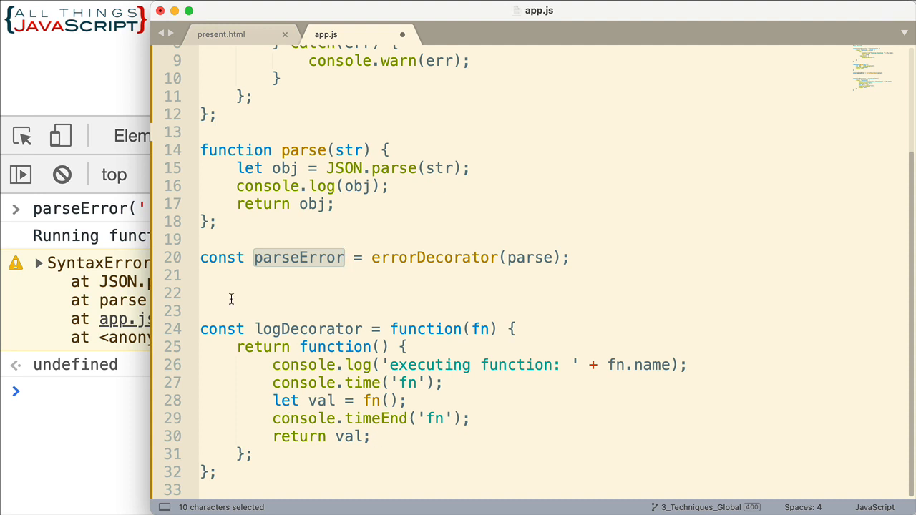
{"action": "mouse_move", "coordinate": [297, 275]}
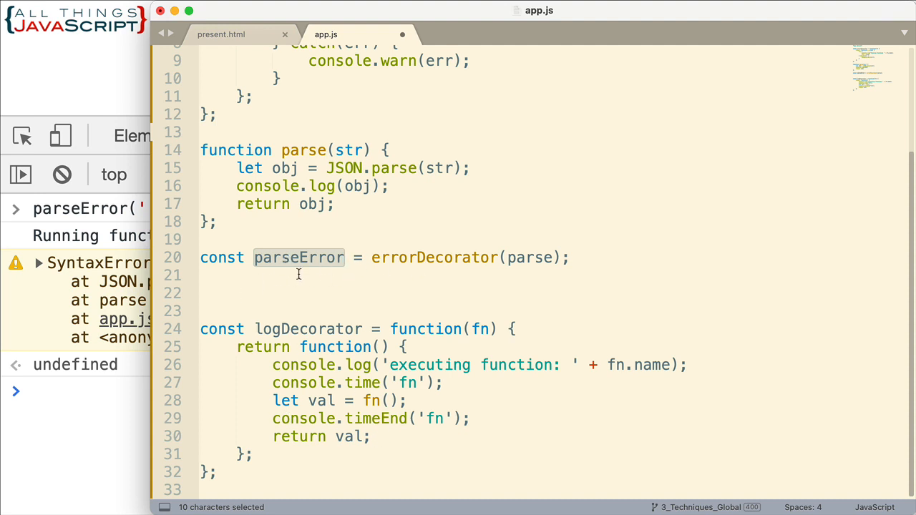
{"action": "mouse_move", "coordinate": [326, 274]}
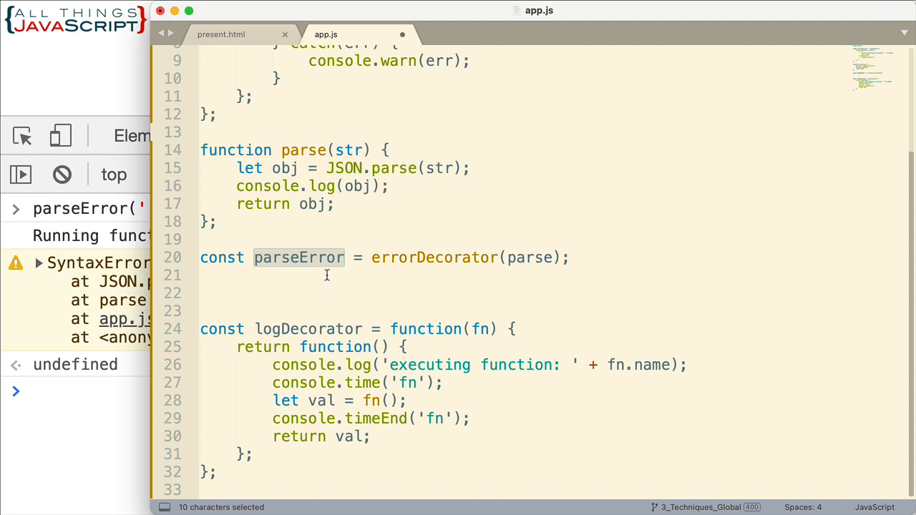
{"action": "mouse_move", "coordinate": [581, 395]}
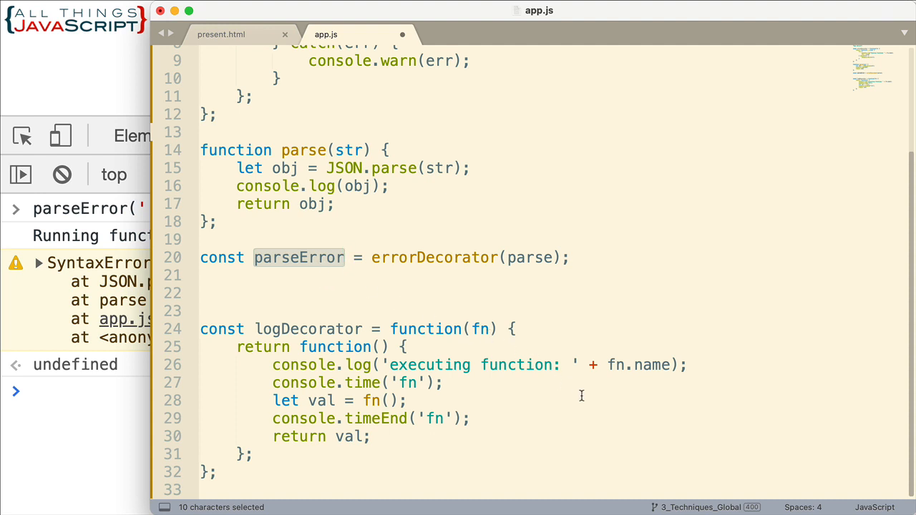
{"action": "mouse_move", "coordinate": [561, 411]}
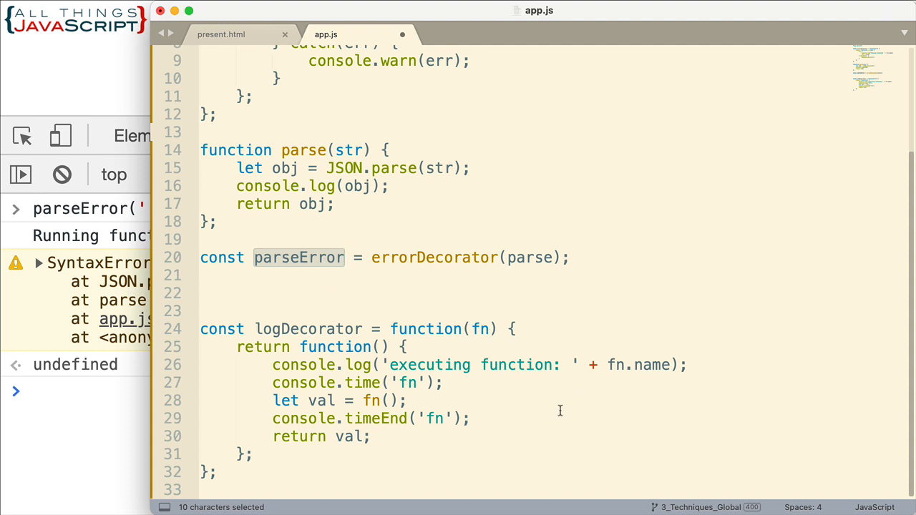